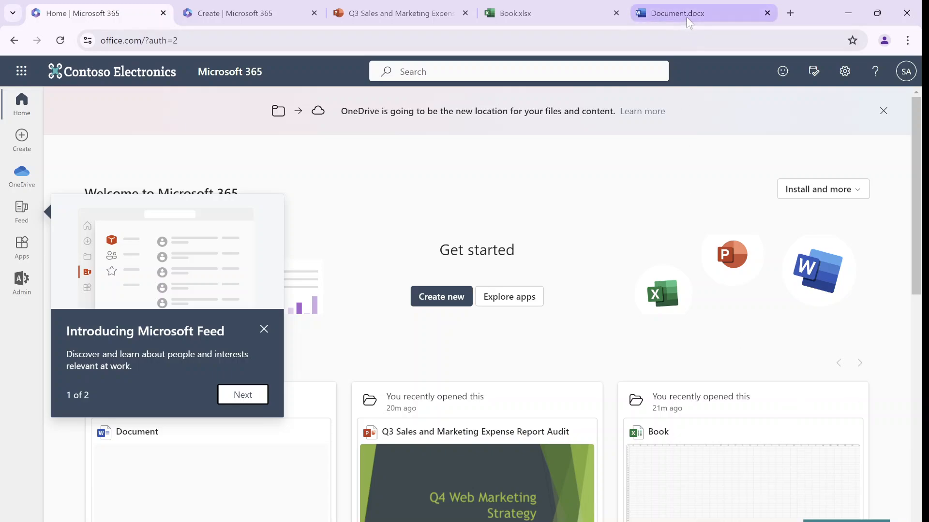
Step: Open the full Microsoft 365 apps page in a new tab, then return to Document.docx
click(687, 13)
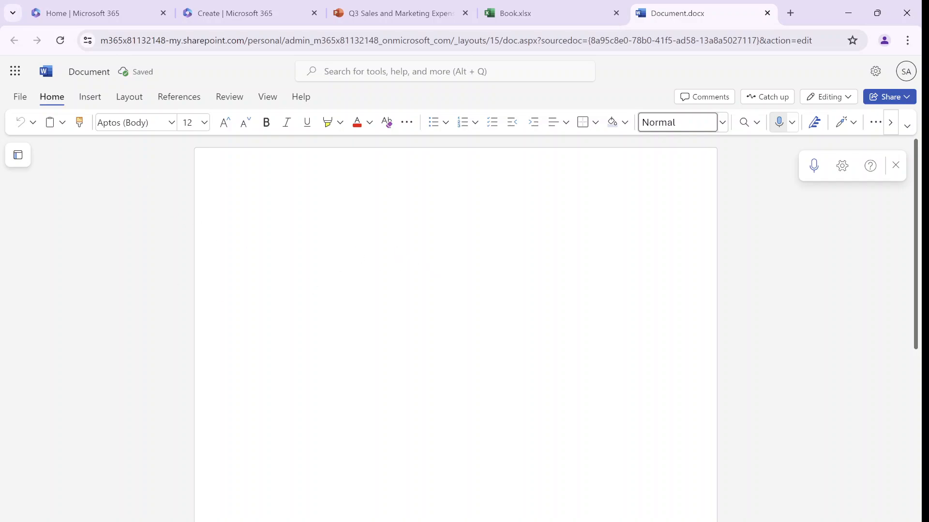
click(15, 71)
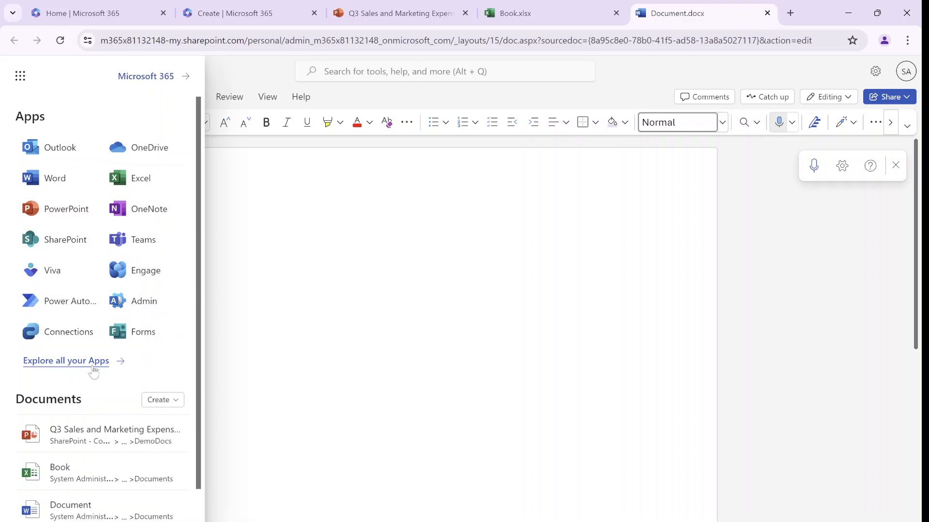
click(66, 360)
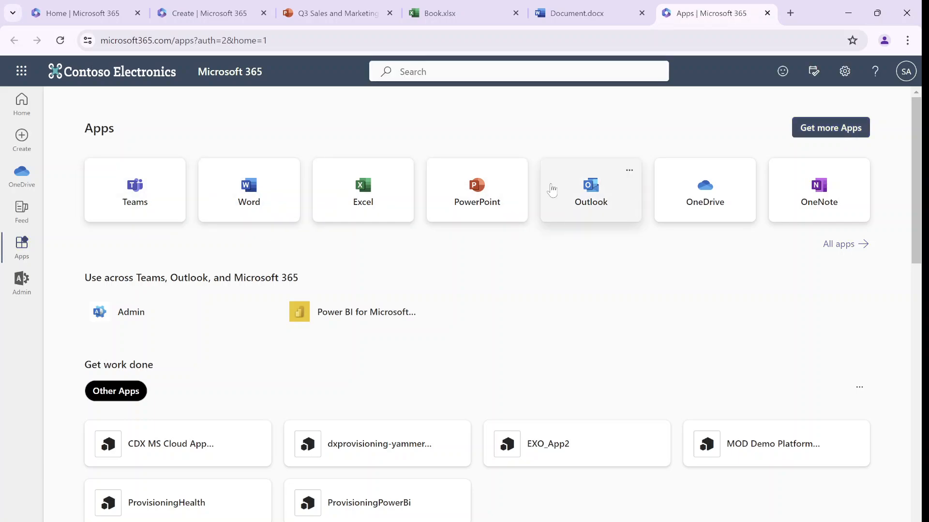
click(589, 13)
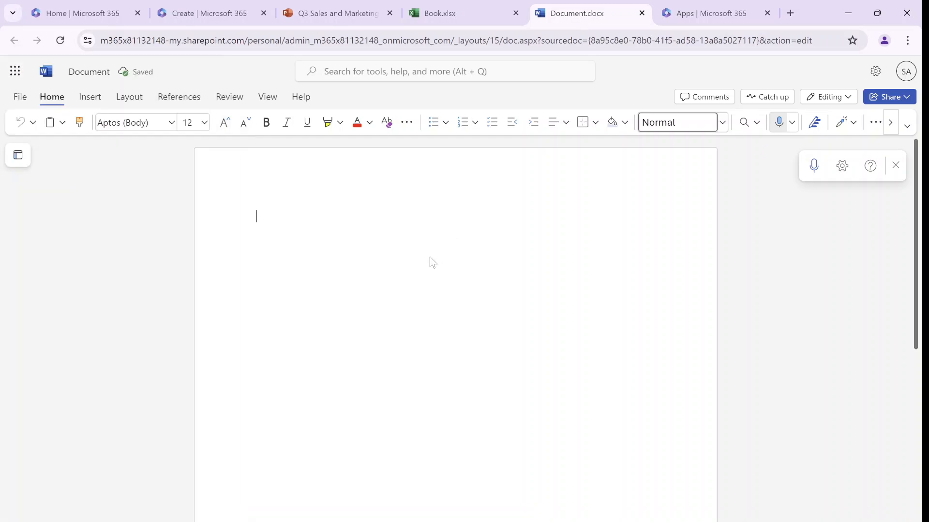
mouse_move(20, 97)
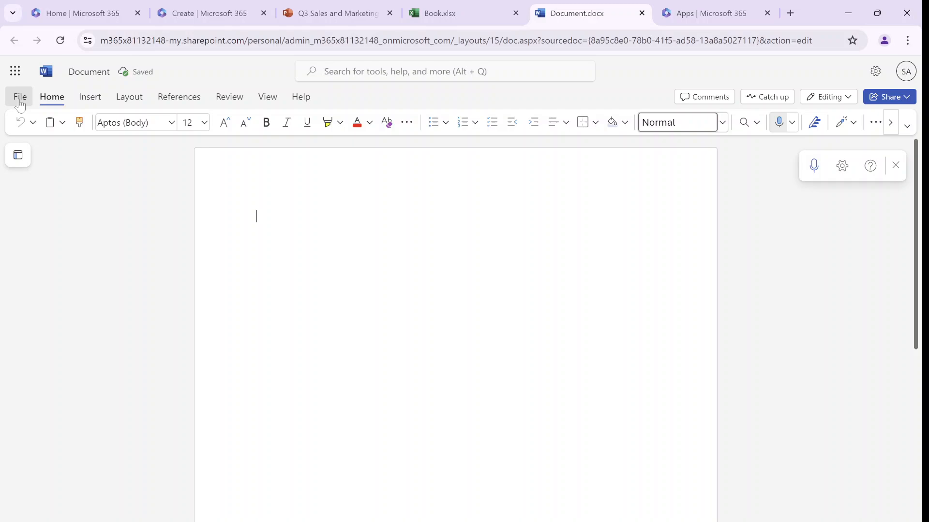
Step: Show File > Open: Recently Opened, View all files and Open files from this device
click(19, 97)
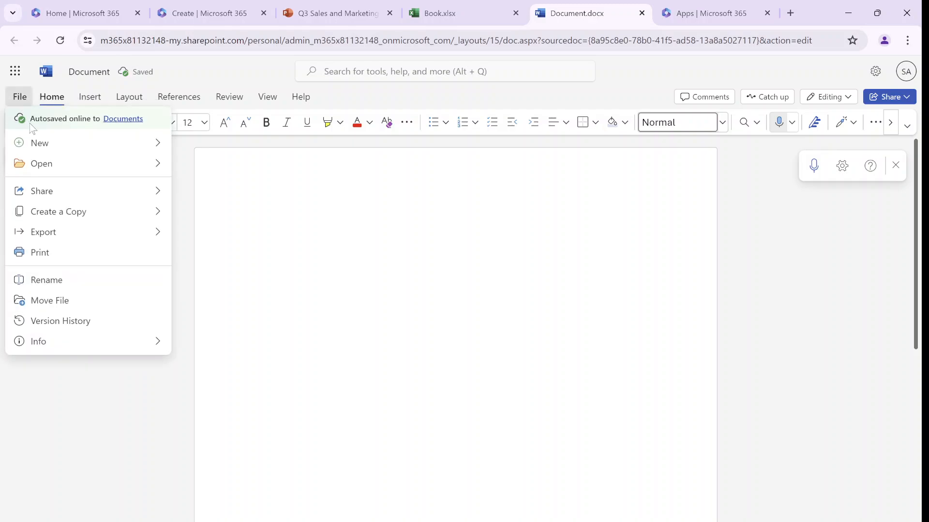
mouse_move(39, 143)
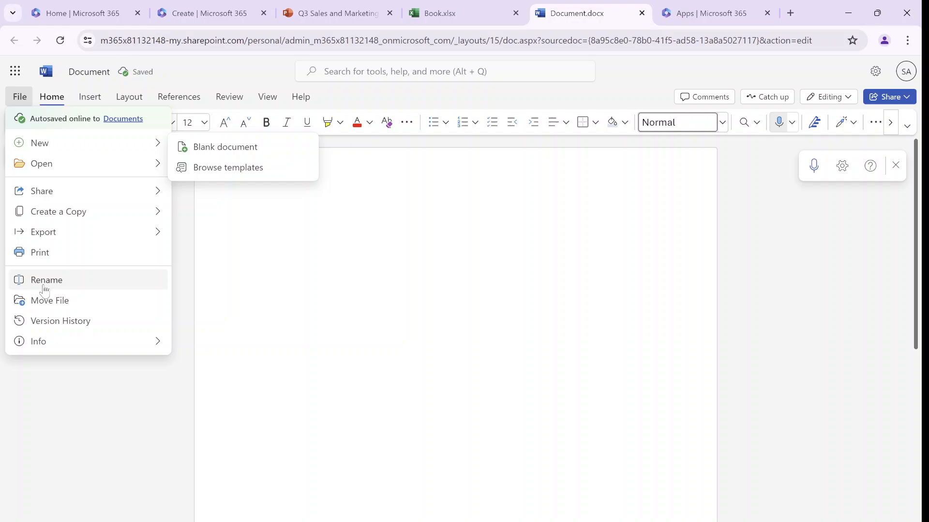
mouse_move(40, 142)
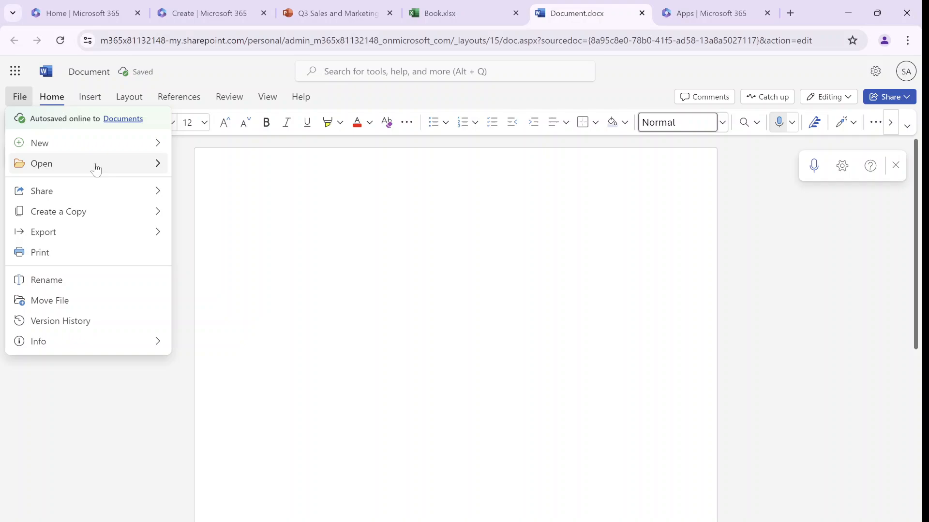
click(42, 164)
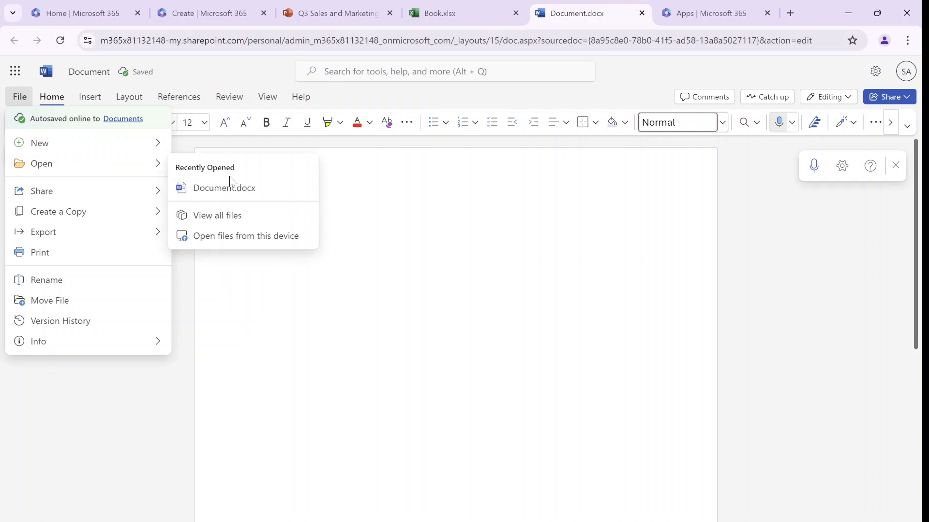
mouse_move(224, 188)
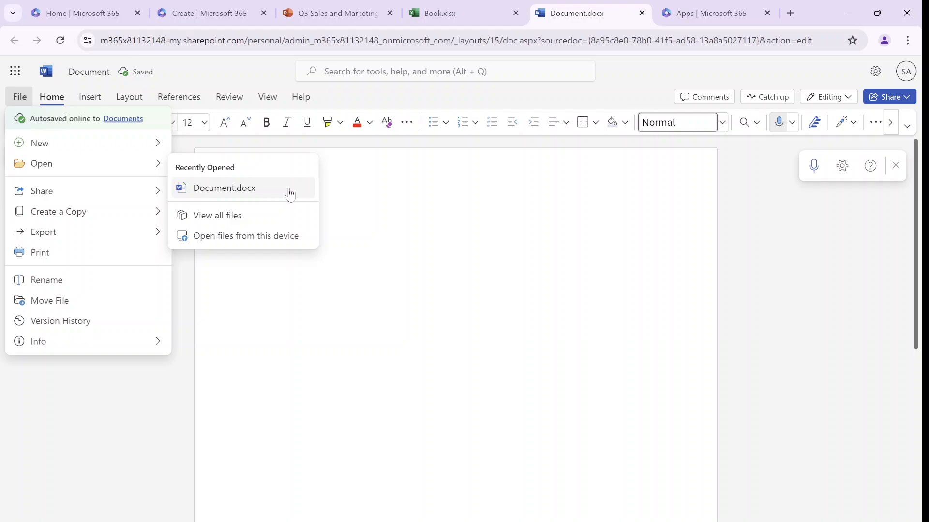
click(216, 215)
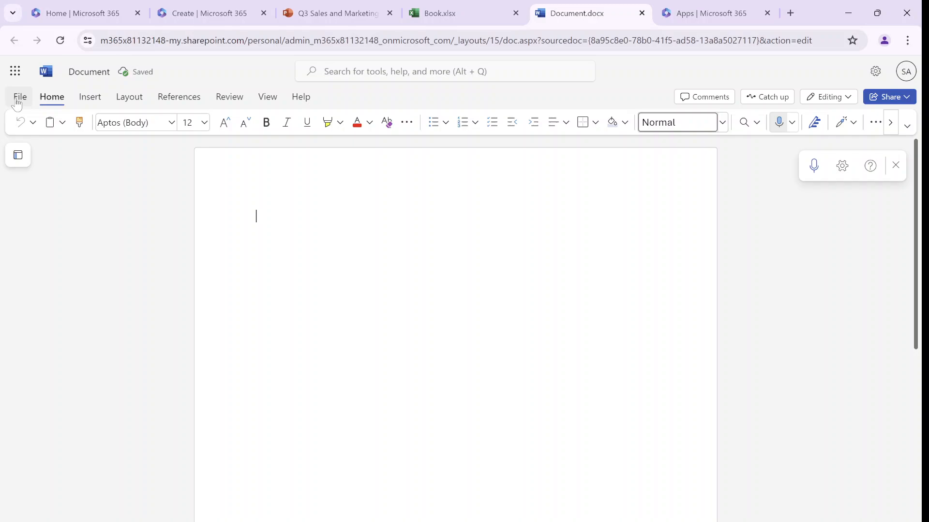
click(20, 97)
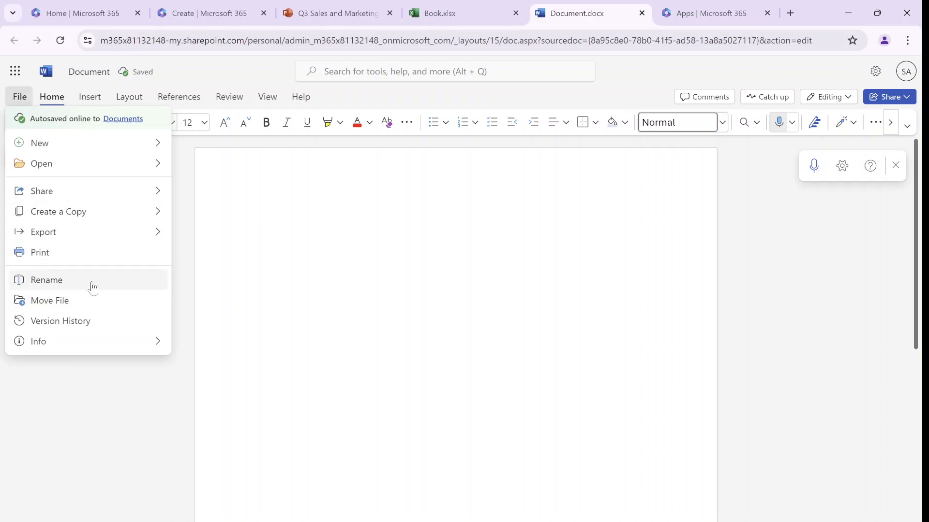
click(42, 163)
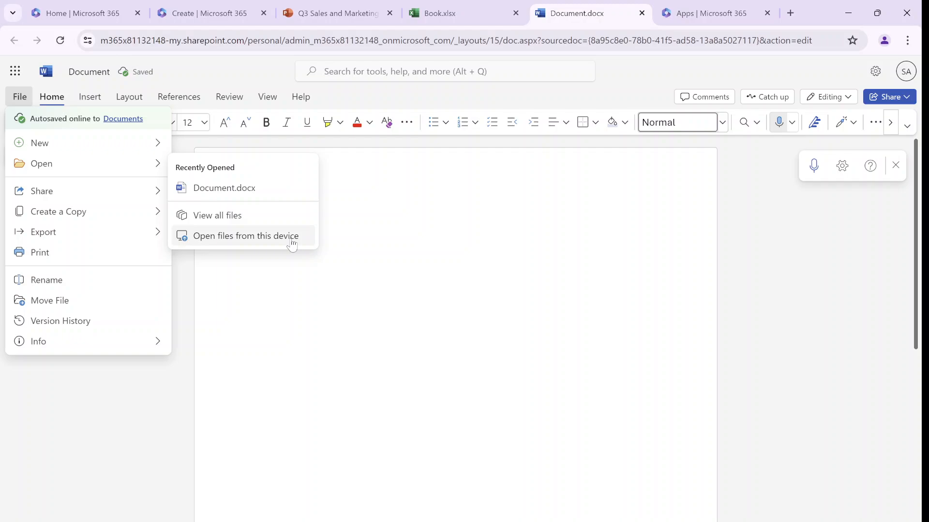
click(19, 97)
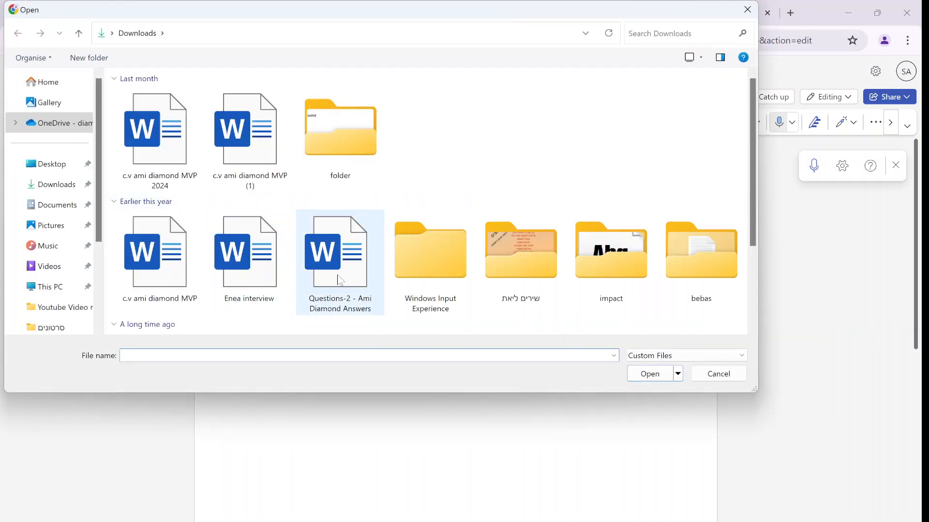
click(717, 374)
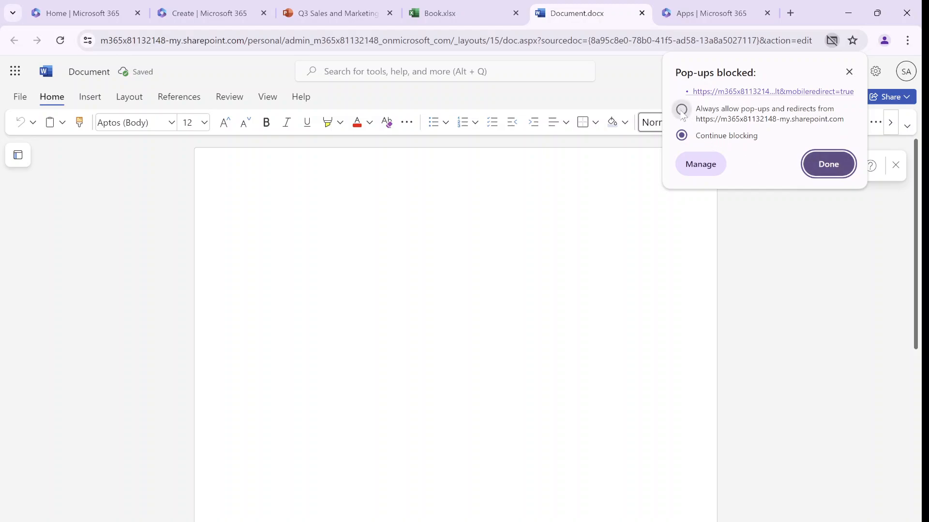
click(827, 164)
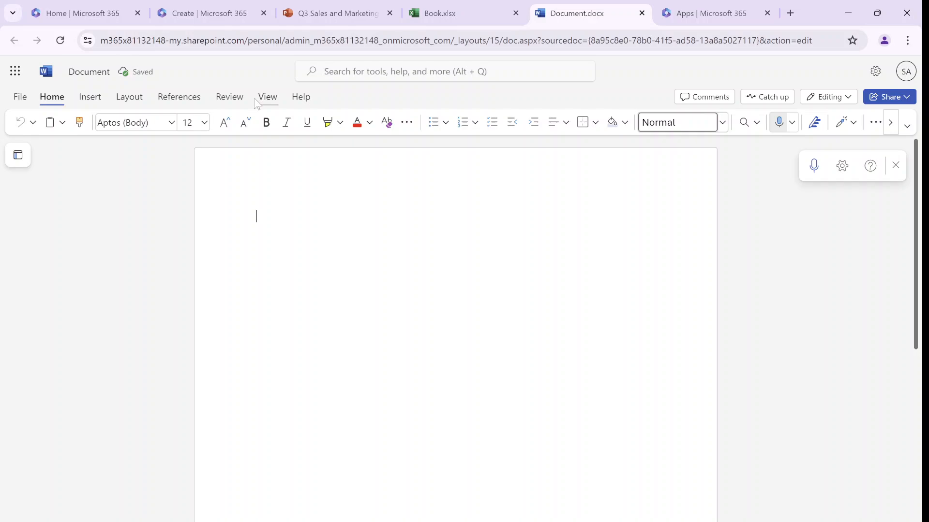
click(19, 96)
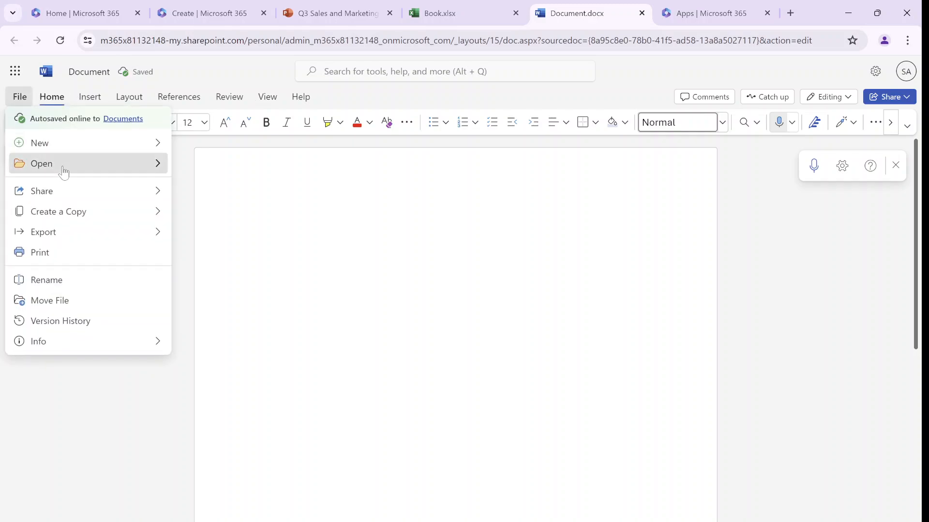
click(19, 97)
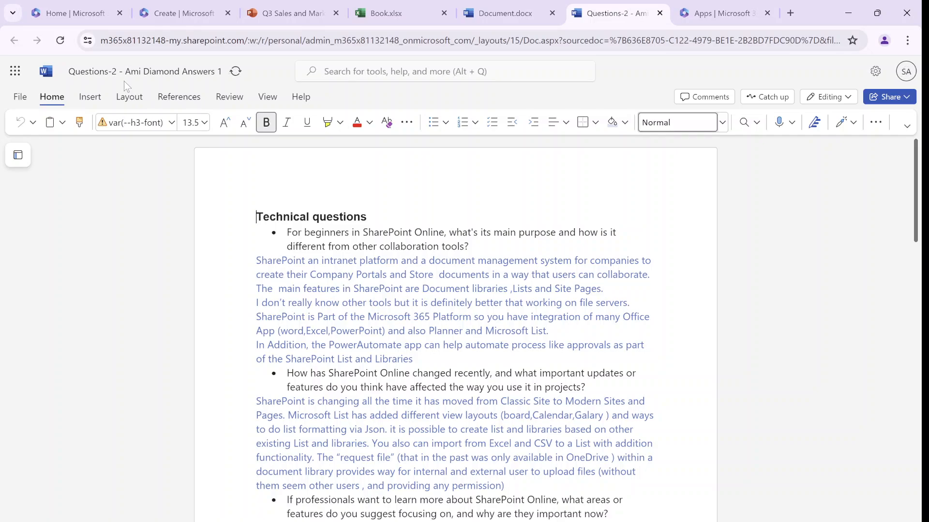
click(145, 71)
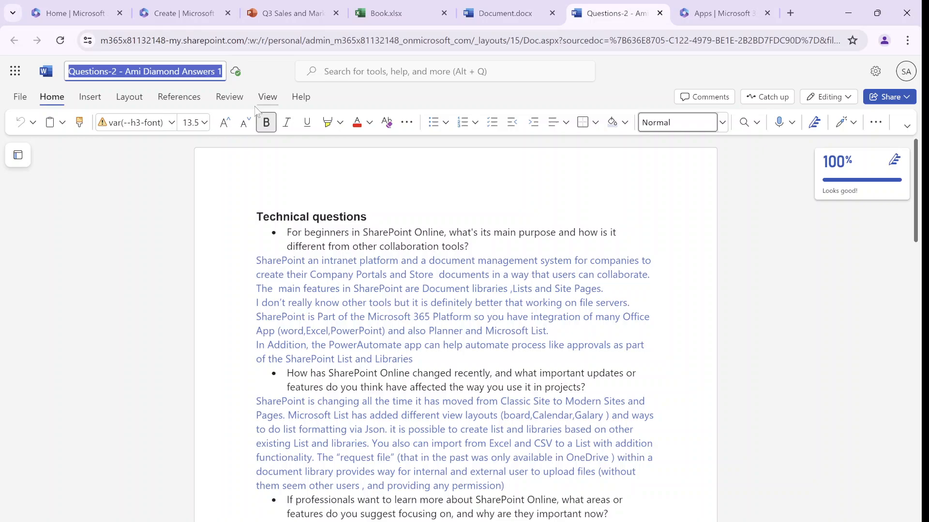
click(257, 216)
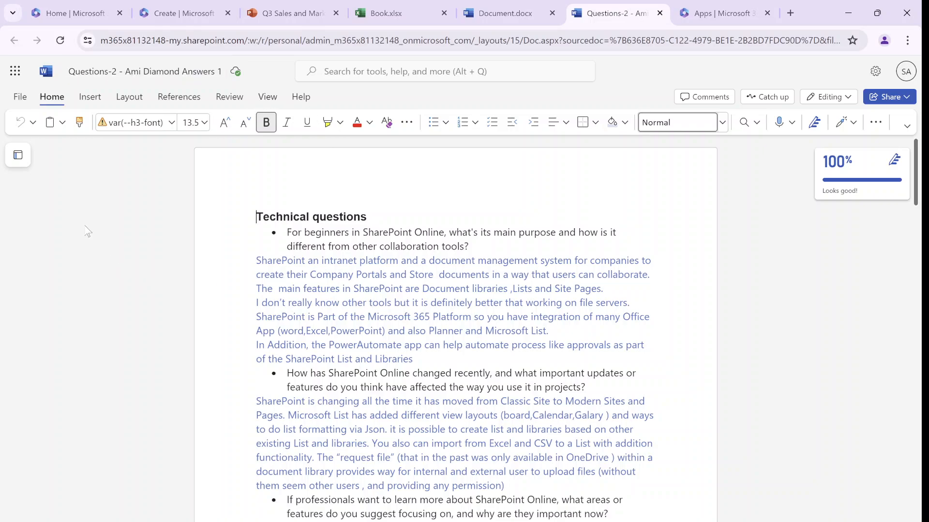
click(19, 97)
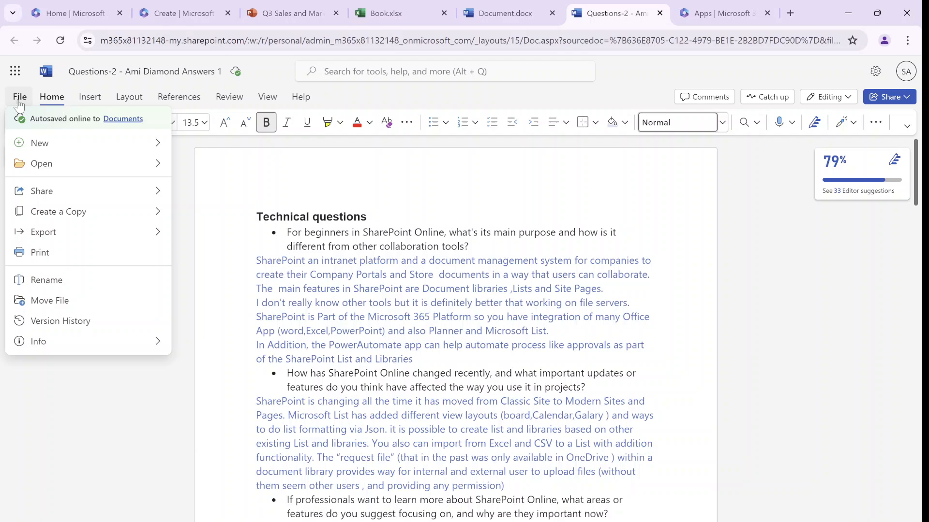
click(41, 163)
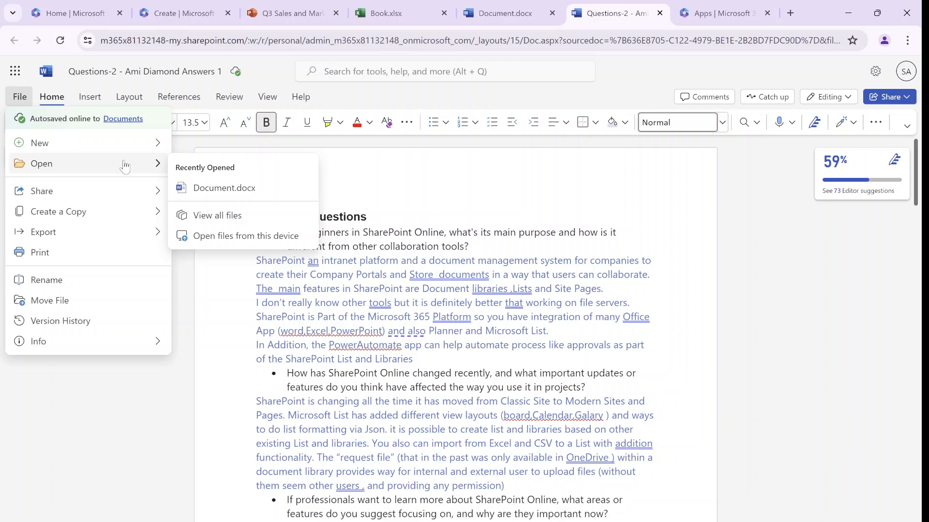
mouse_move(88, 199)
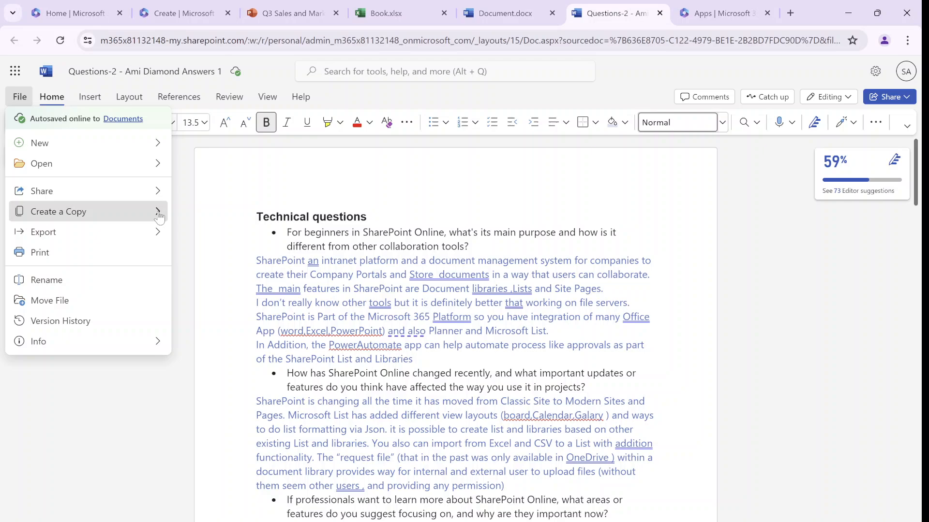
click(58, 212)
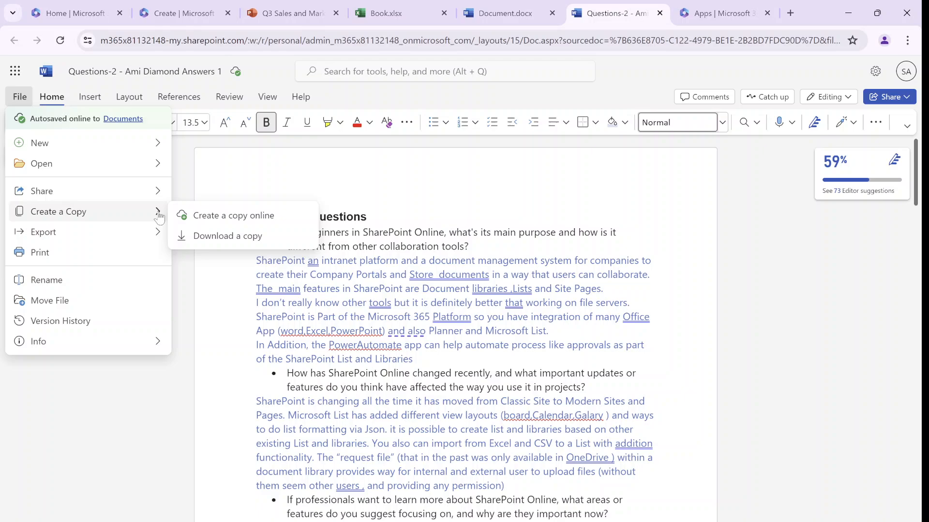
mouse_move(136, 300)
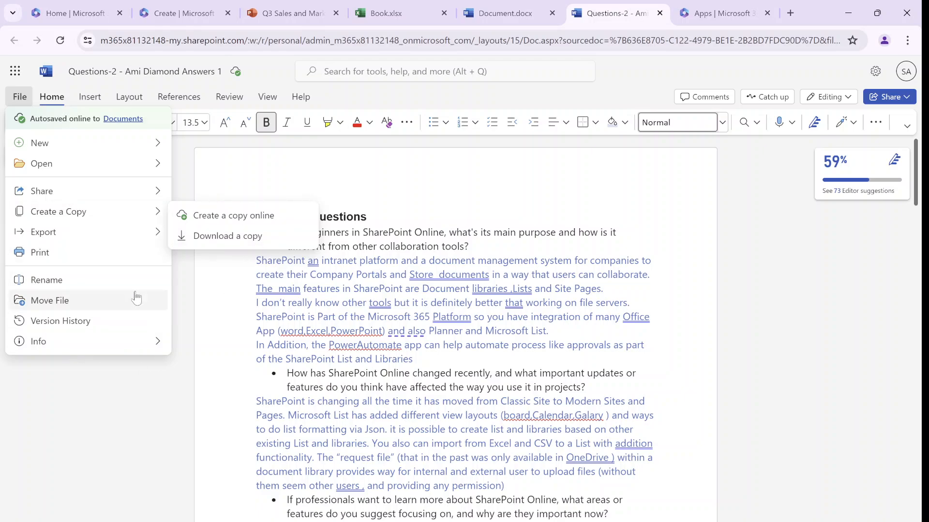
click(40, 253)
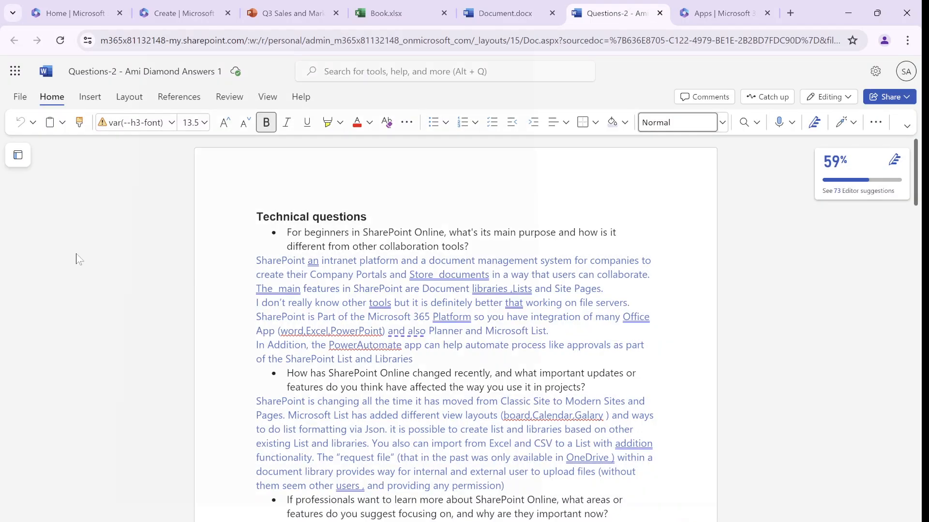
Step: Preview the four-sheet printout and its destination choices, then cancel without printing
key(ctrl+p)
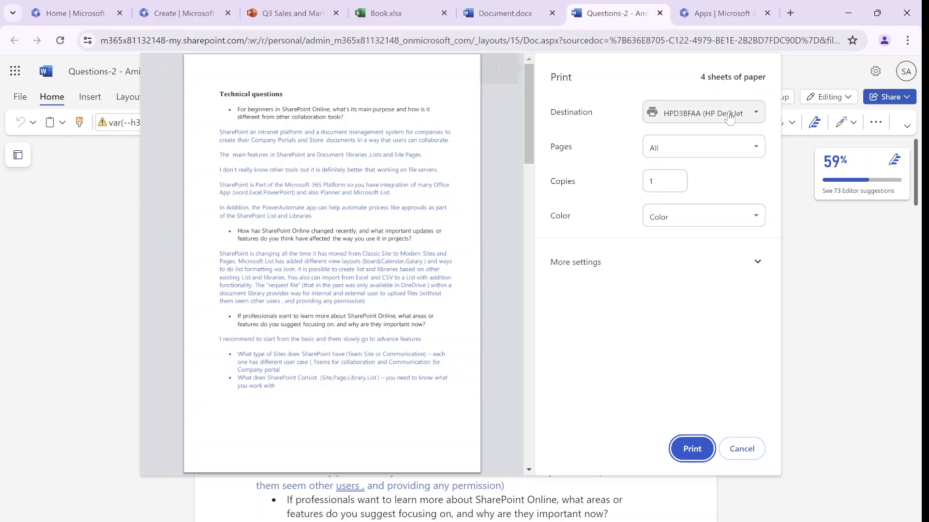
click(703, 112)
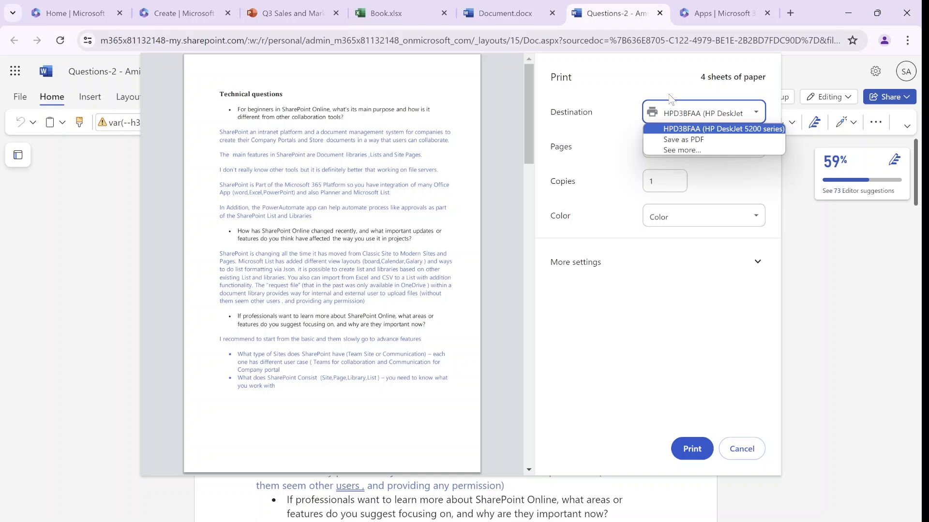
mouse_move(730, 472)
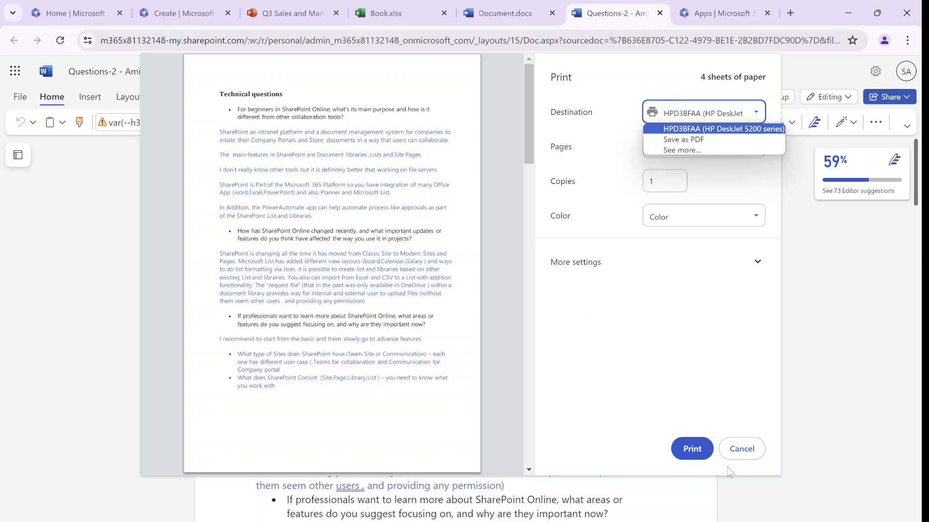
click(741, 448)
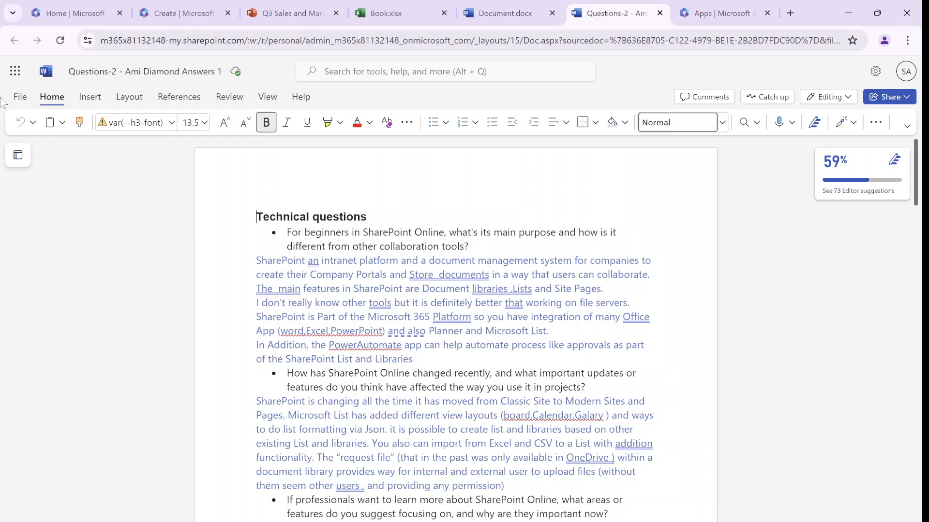
click(19, 96)
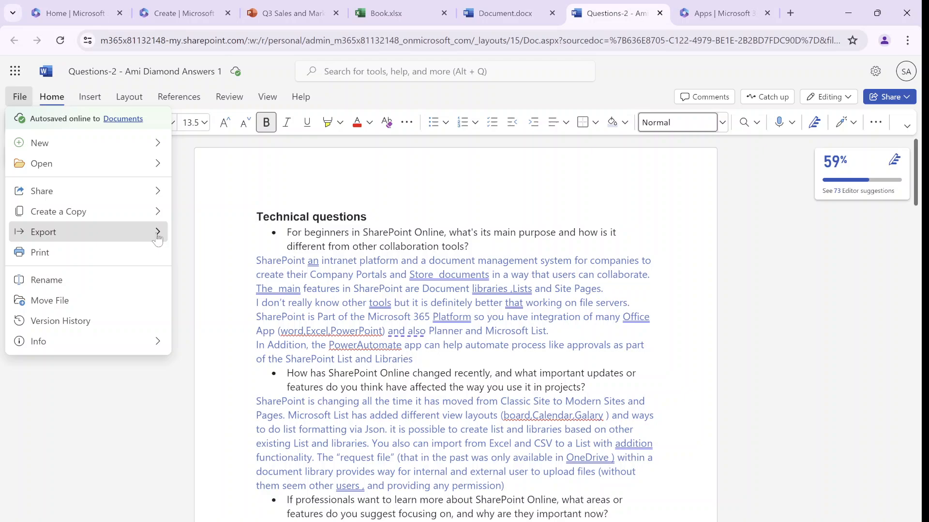
click(43, 232)
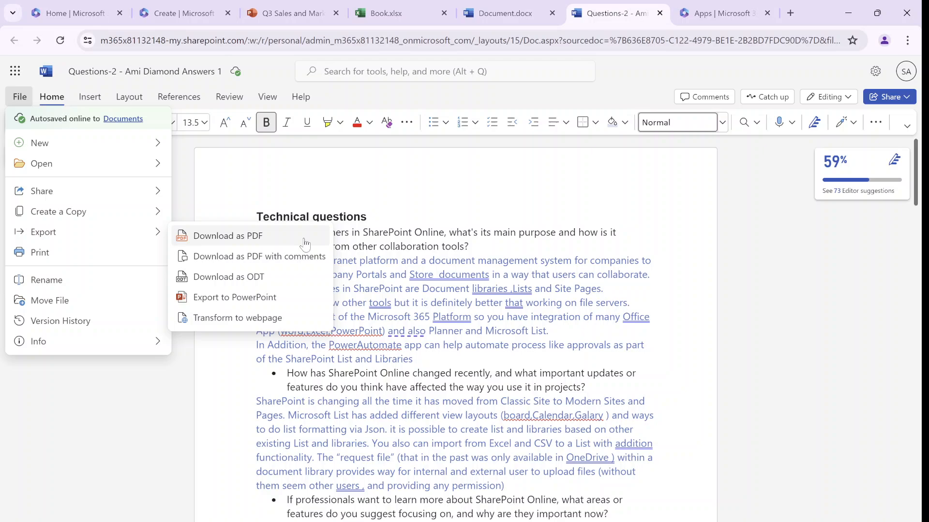
mouse_move(311, 266)
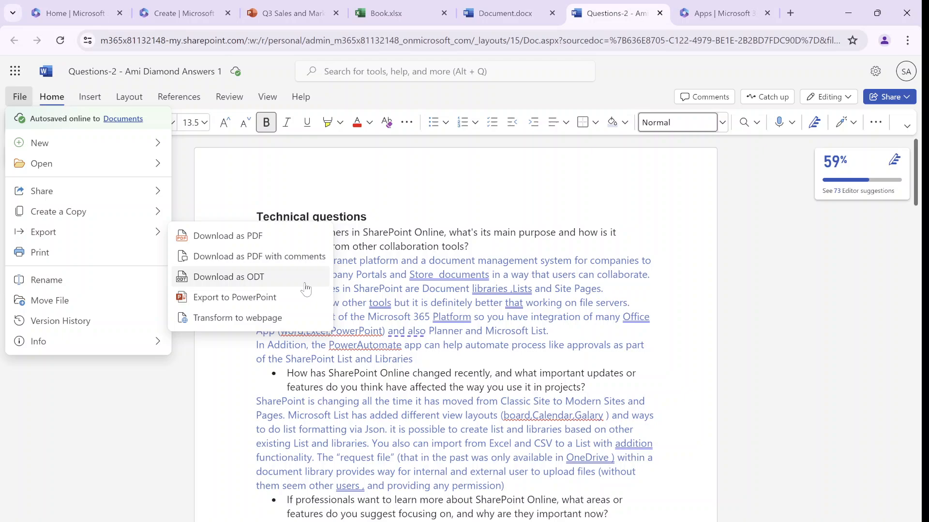
mouse_move(235, 297)
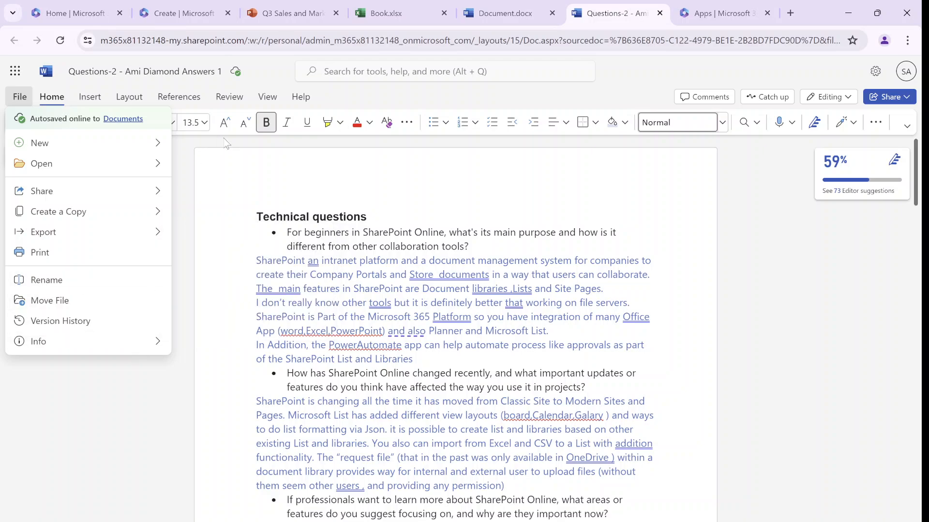
mouse_move(46, 279)
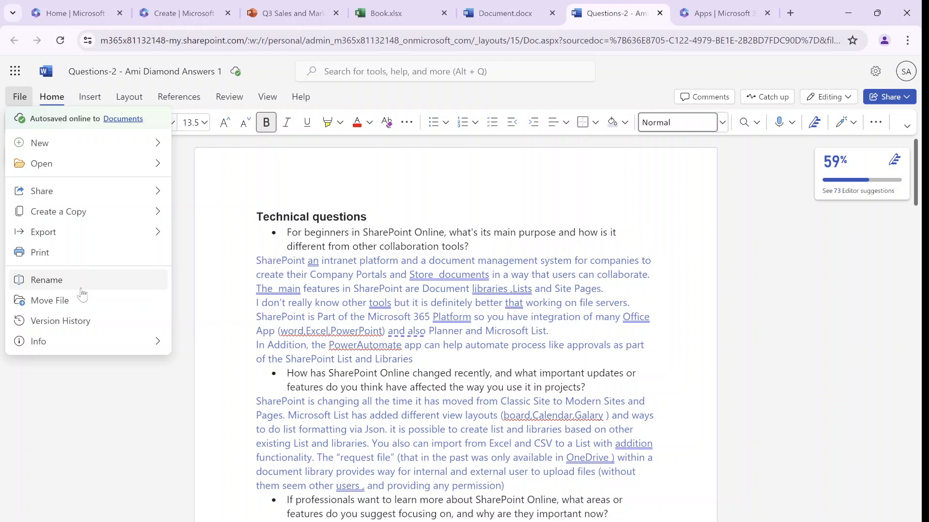
mouse_move(80, 288)
text(333)
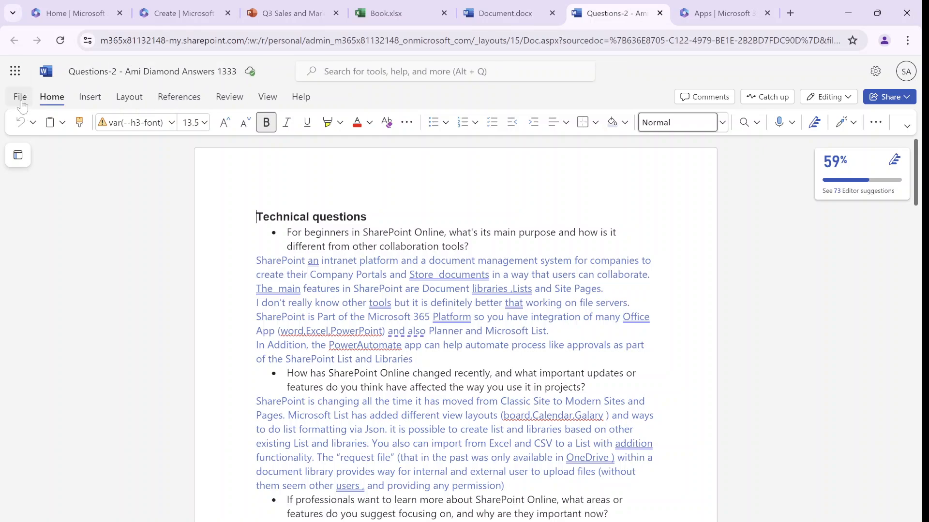
click(20, 97)
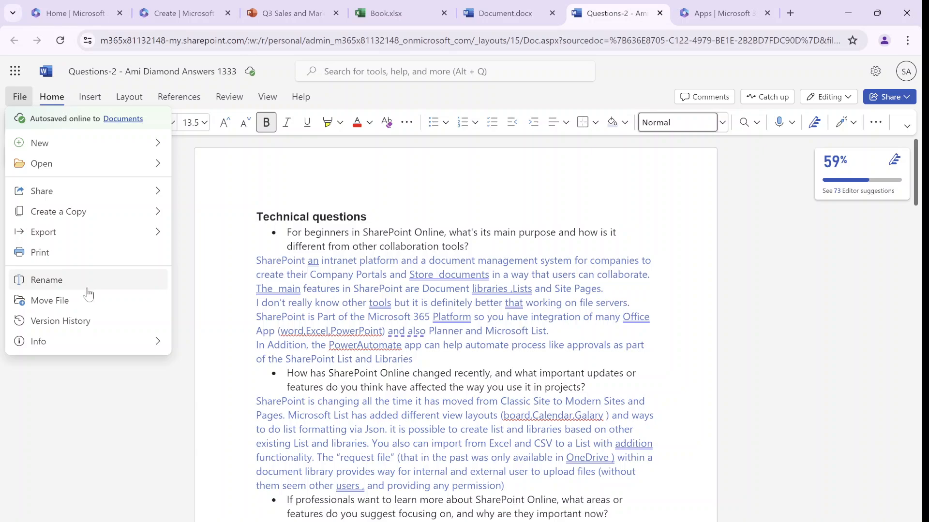
click(47, 280)
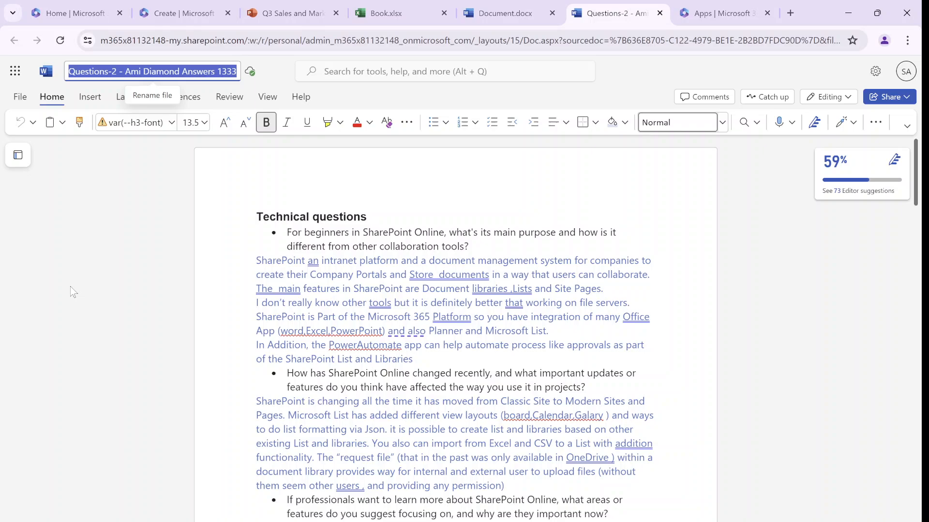
text(TTT)
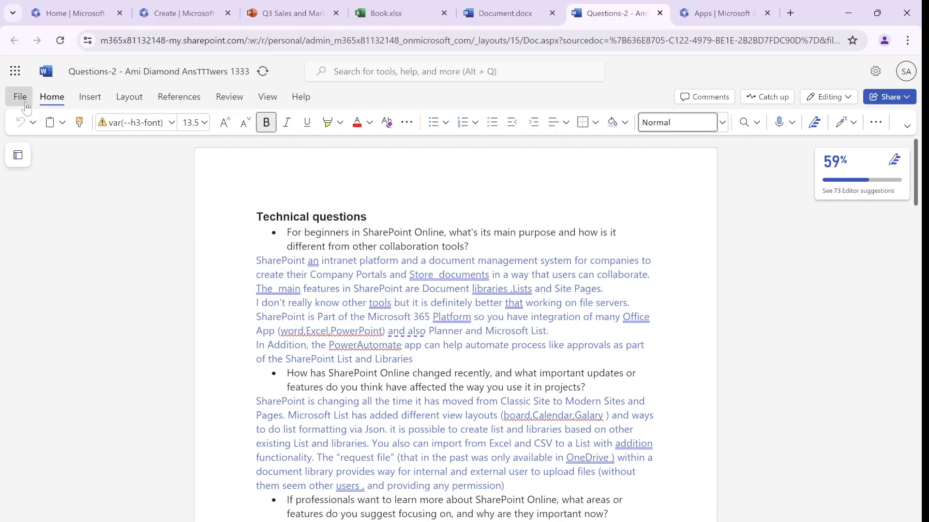
Step: Move the renamed document into the sample folder of Ask HR's document library
click(19, 96)
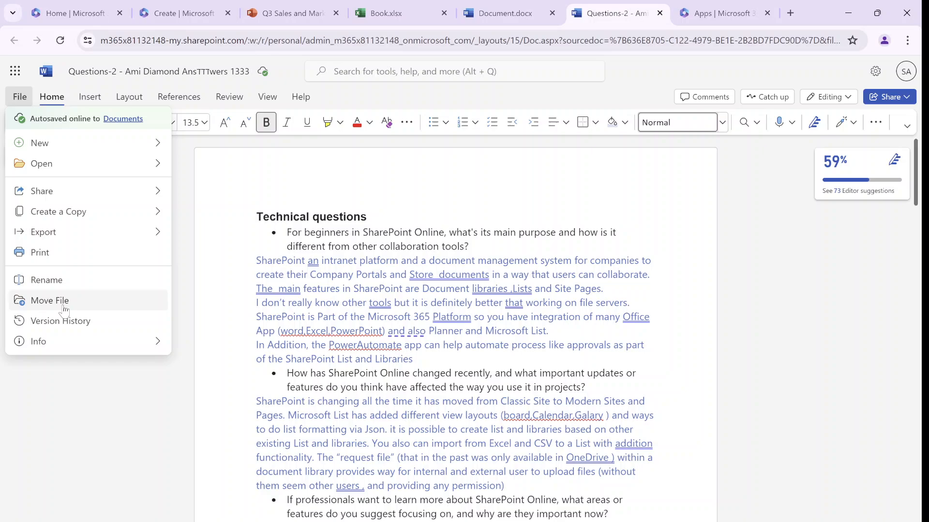
click(50, 300)
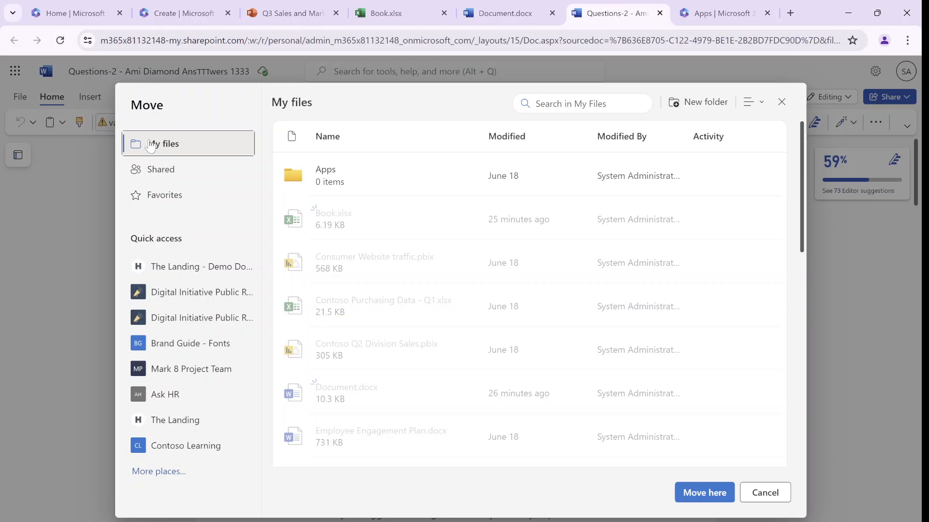
mouse_move(172, 395)
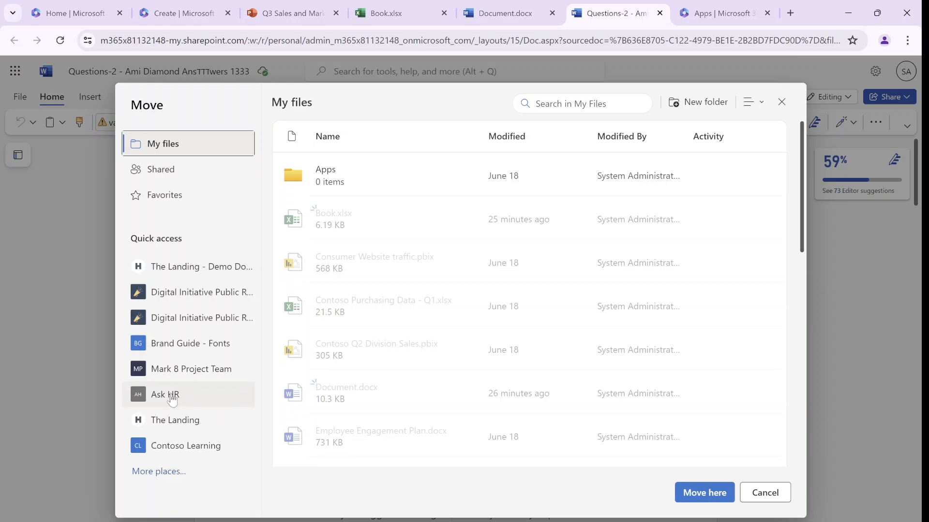
click(165, 395)
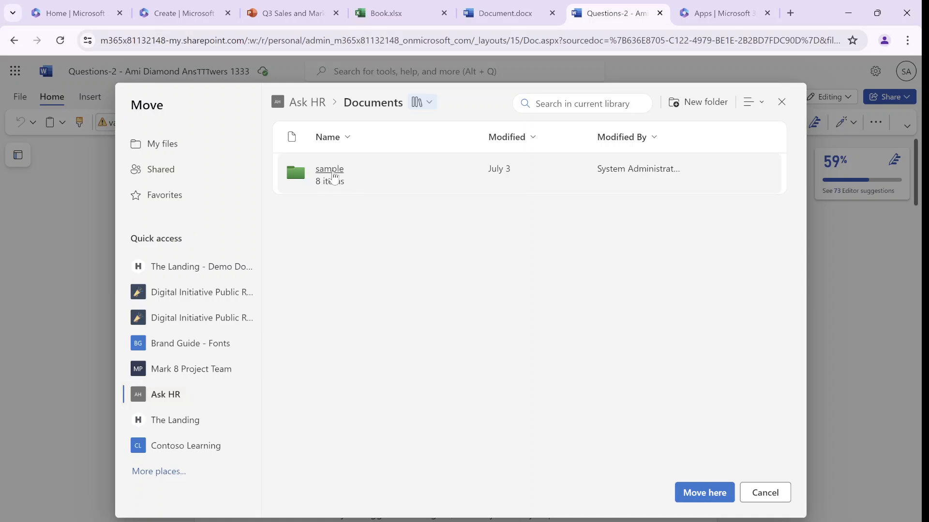
double_click(328, 169)
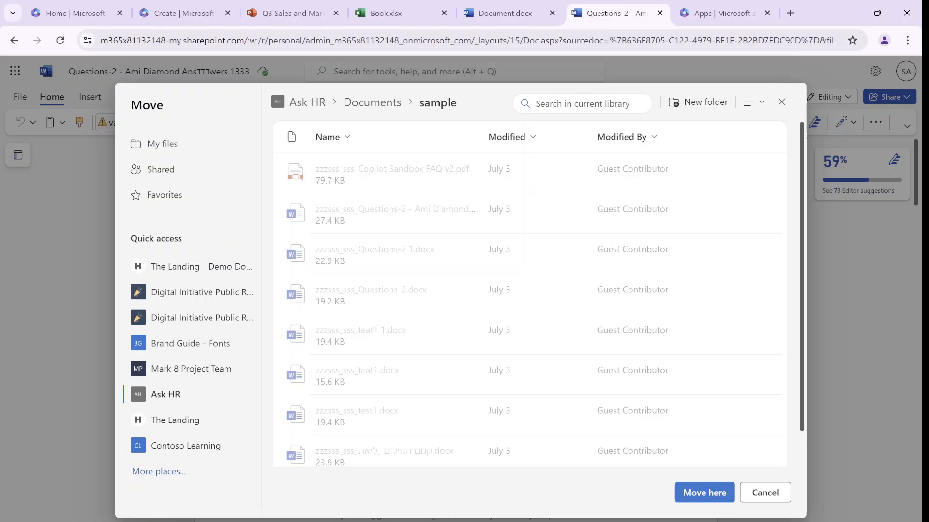
click(703, 492)
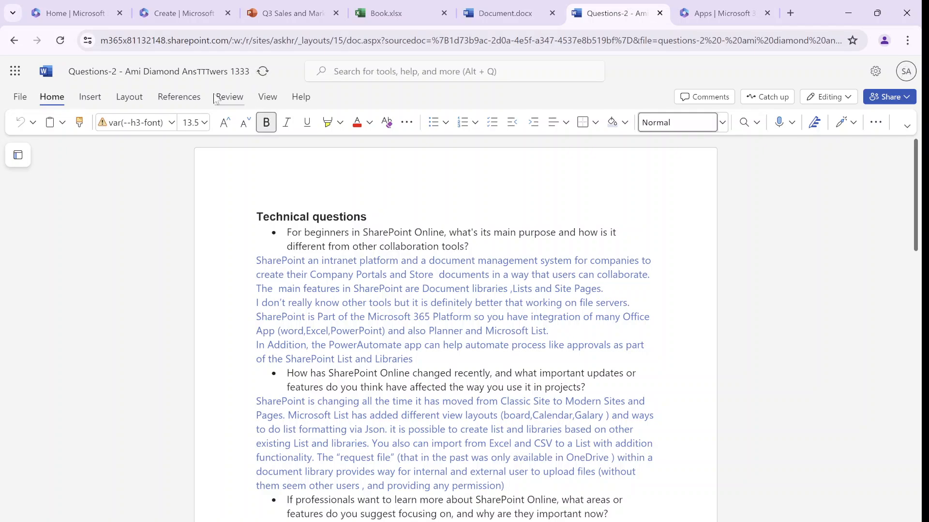
Step: Close the document and go to the Word home page listing recent files
click(158, 71)
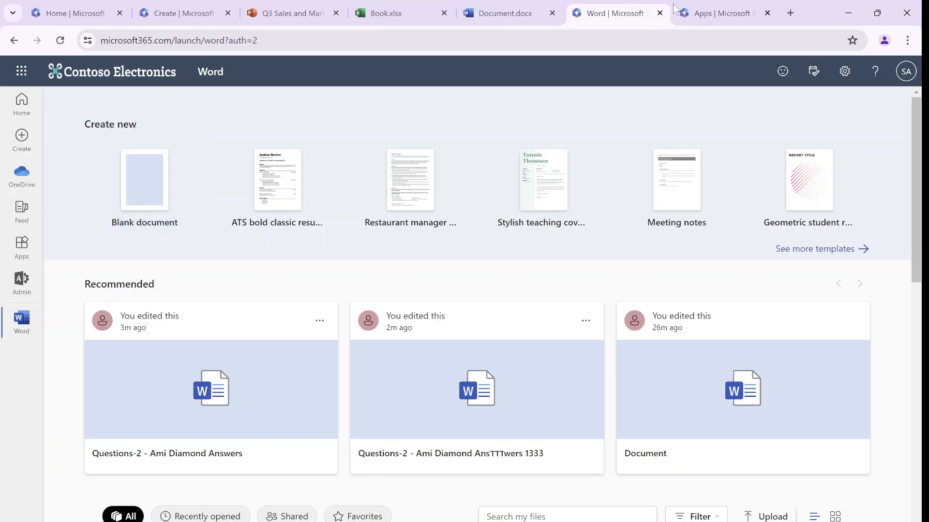
Step: On the blank Document tab, view File > Info with its location and build number
click(499, 13)
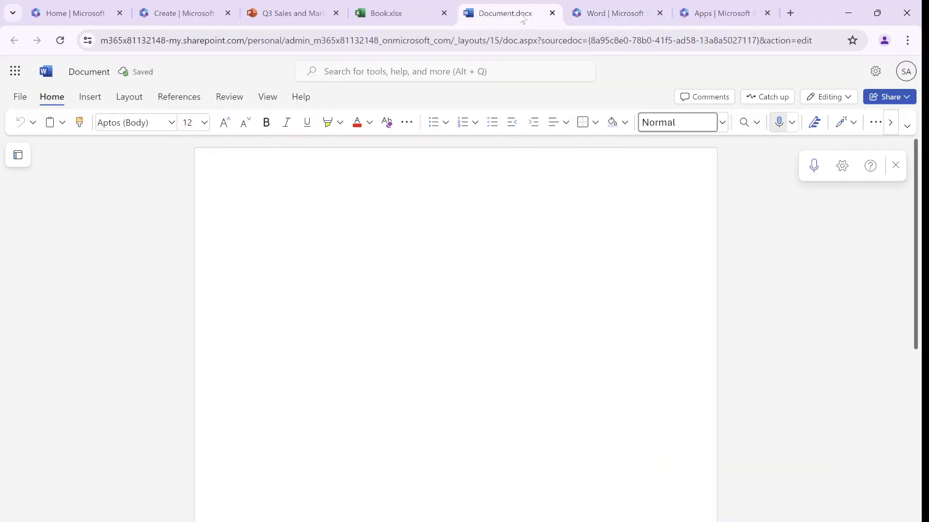
click(20, 96)
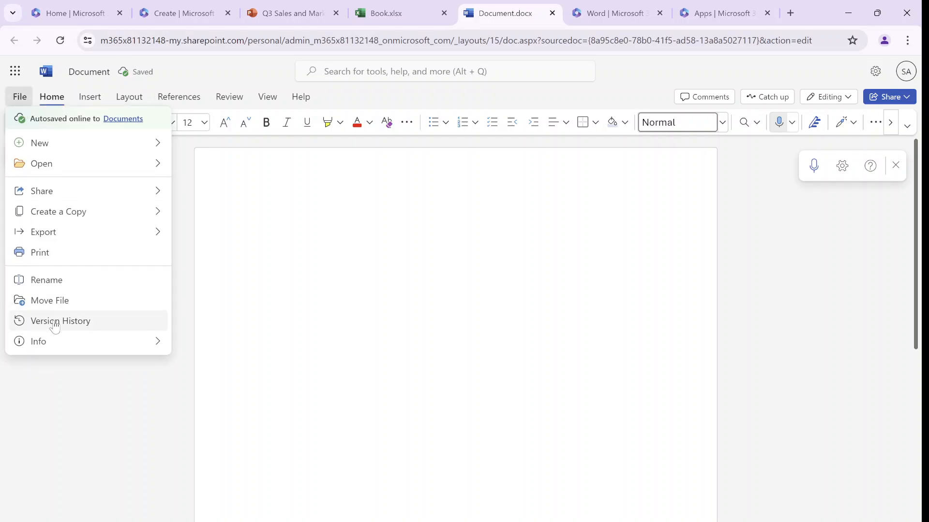
click(60, 320)
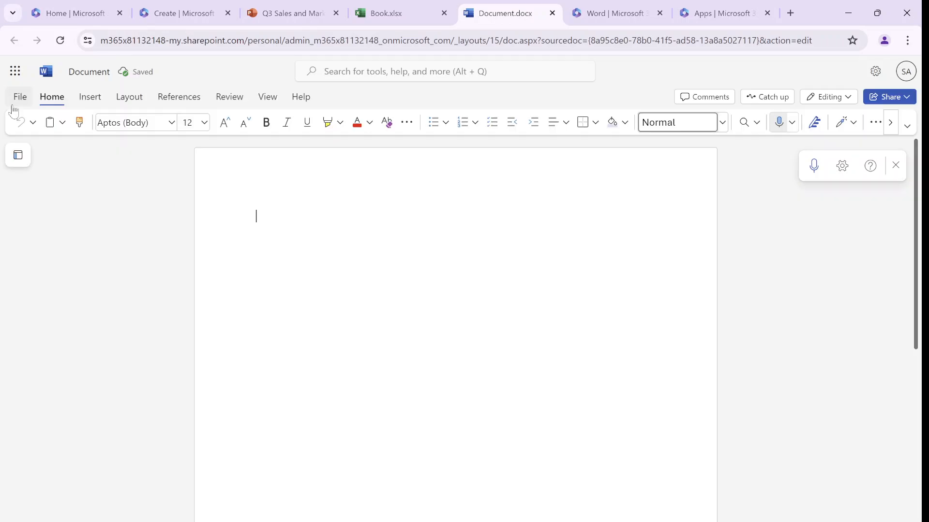
click(19, 97)
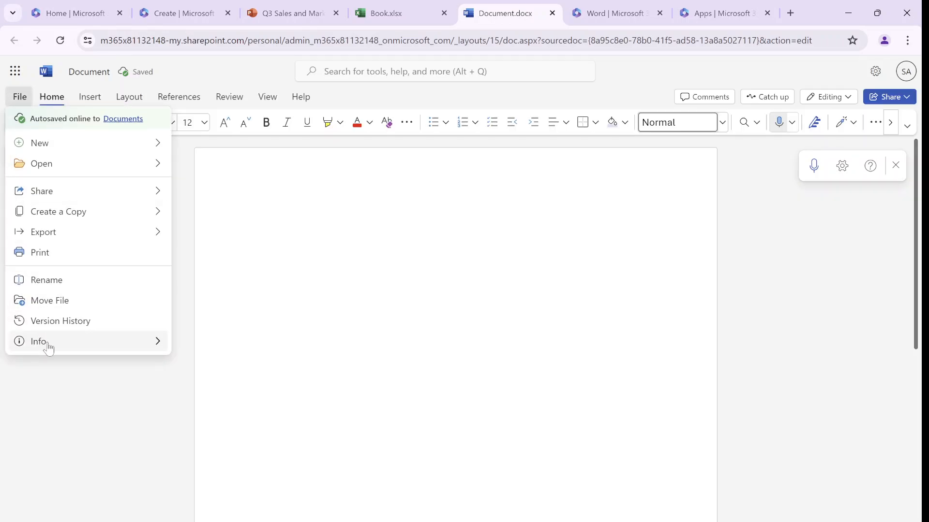
click(37, 340)
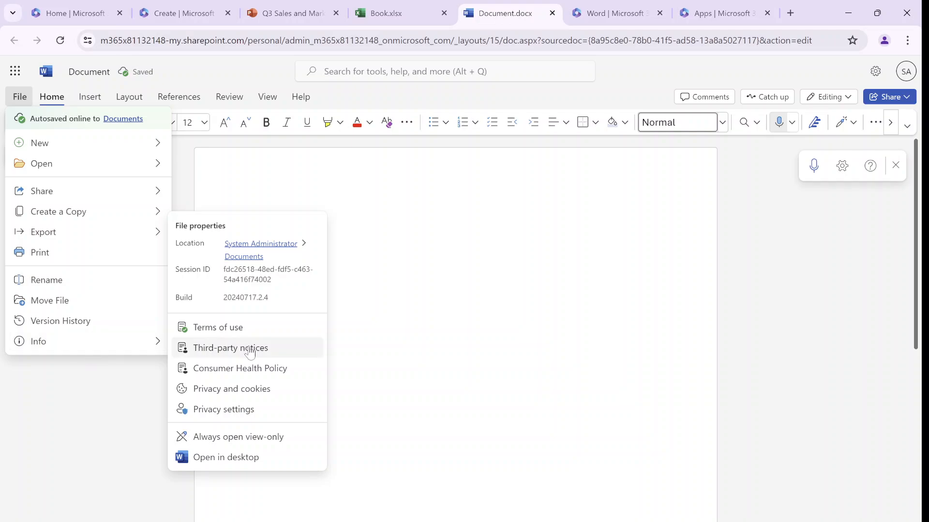
mouse_move(301, 402)
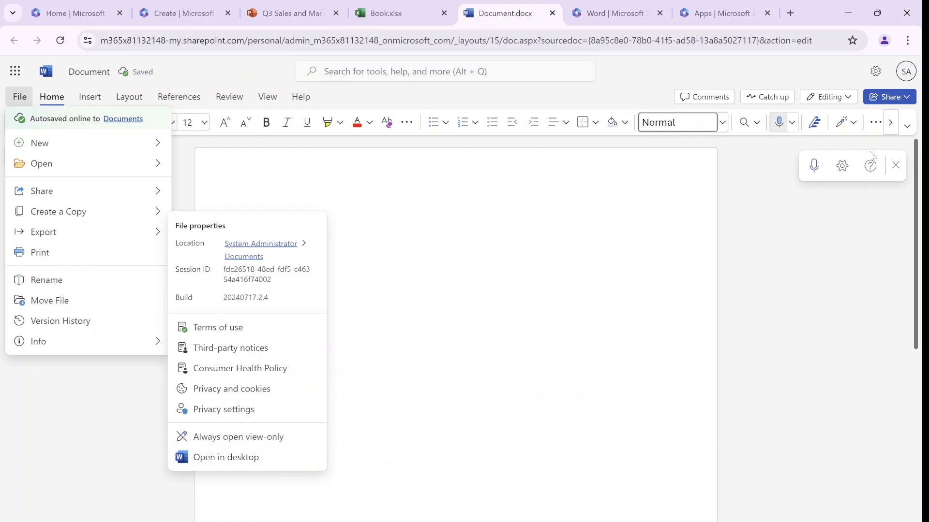
mouse_move(557, 324)
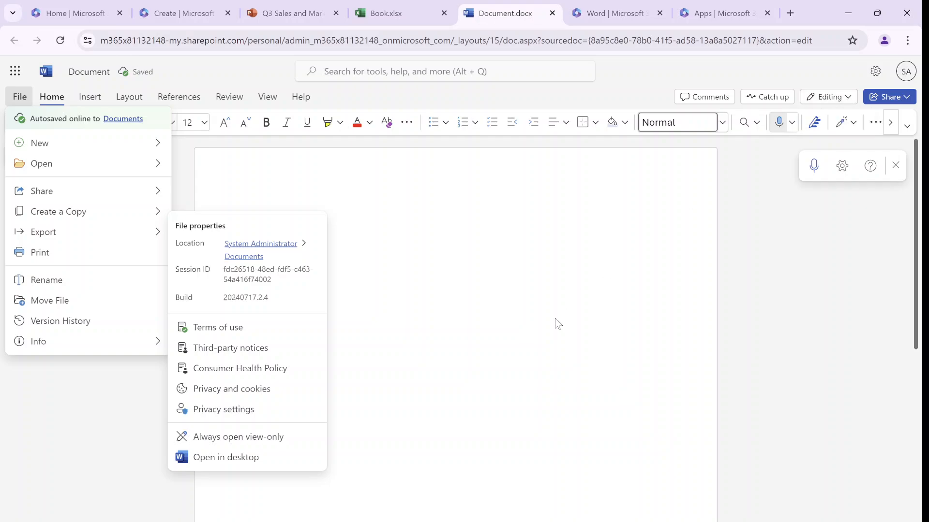
mouse_move(238, 436)
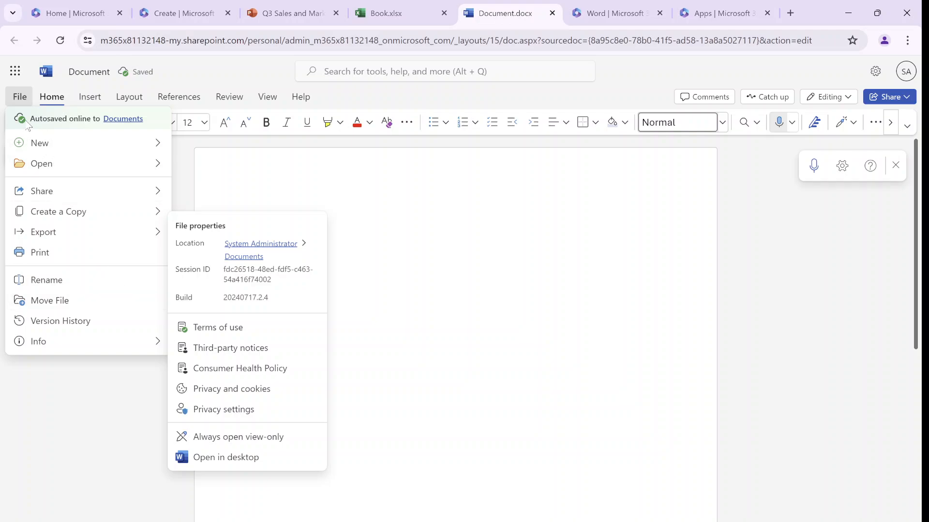
mouse_move(135, 132)
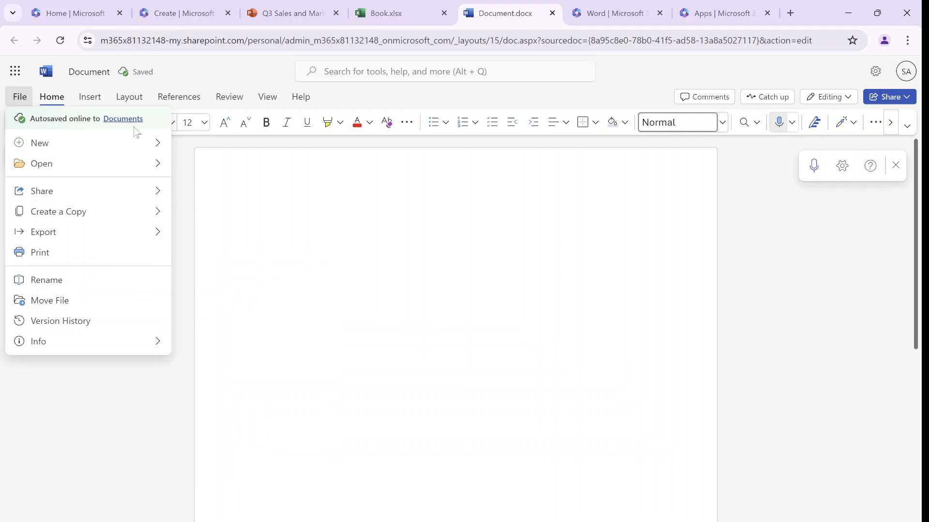
mouse_move(50, 129)
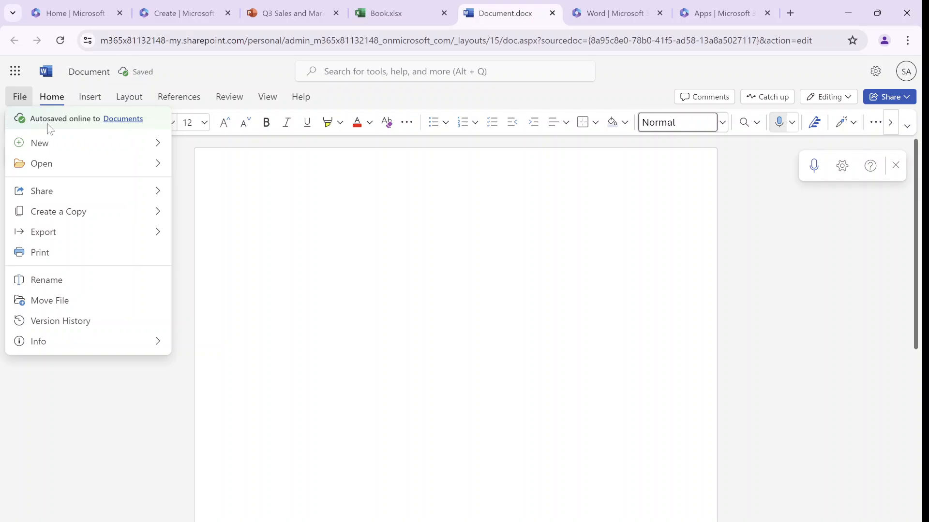
mouse_move(268, 219)
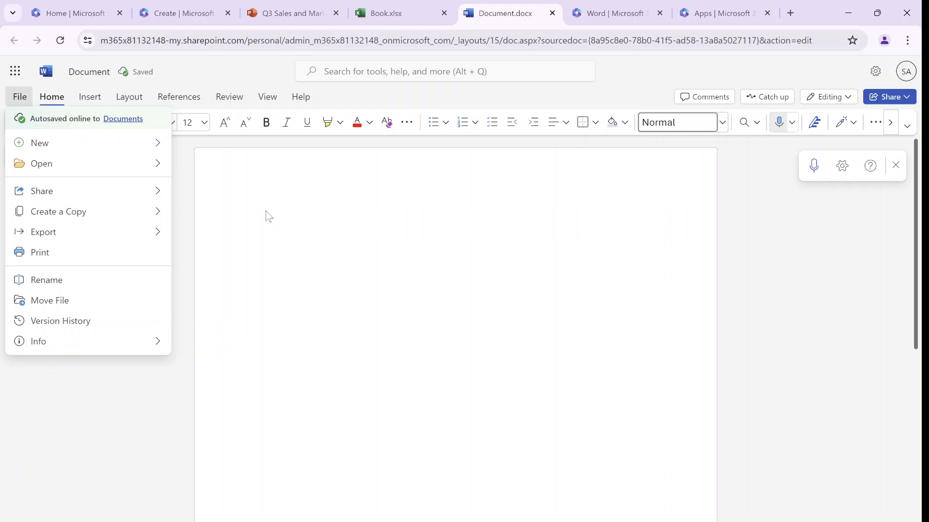
Step: Switch to the Book workbook and open File > Options, showing regional settings and reset changes pane
click(385, 13)
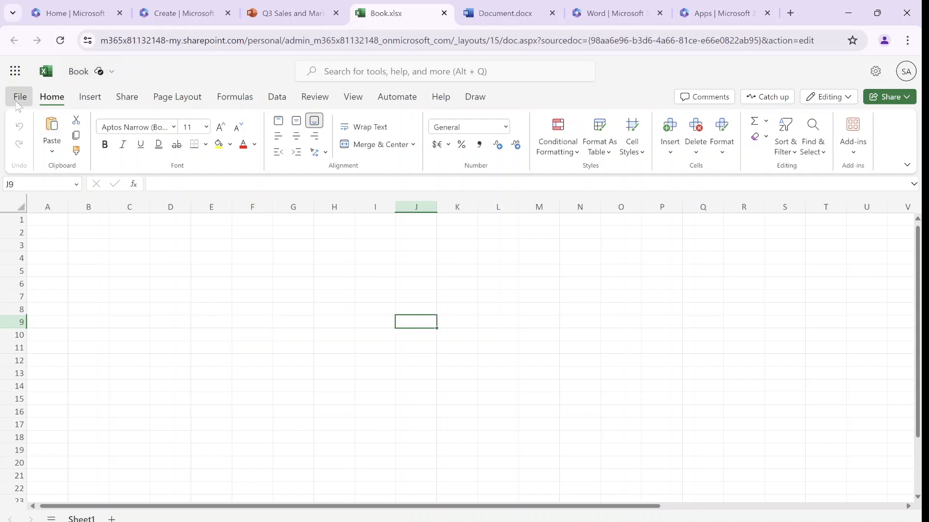
click(19, 97)
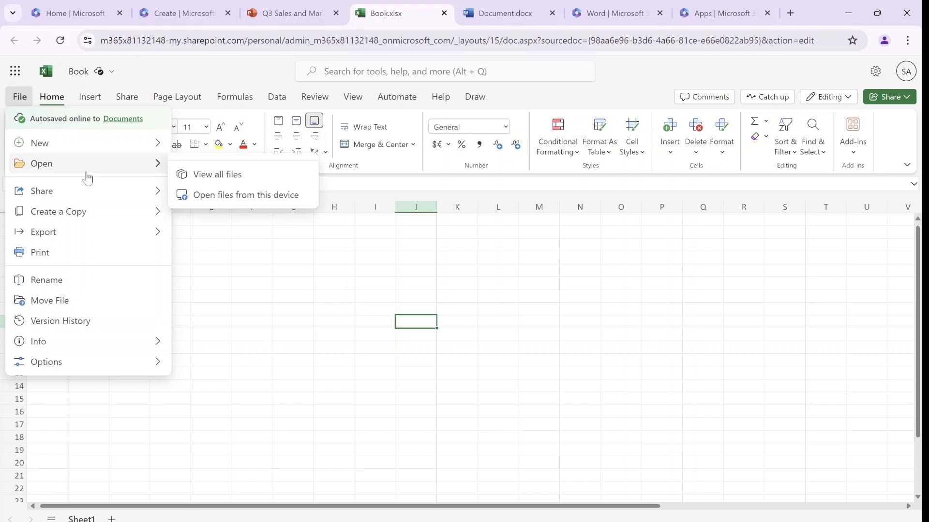
mouse_move(266, 201)
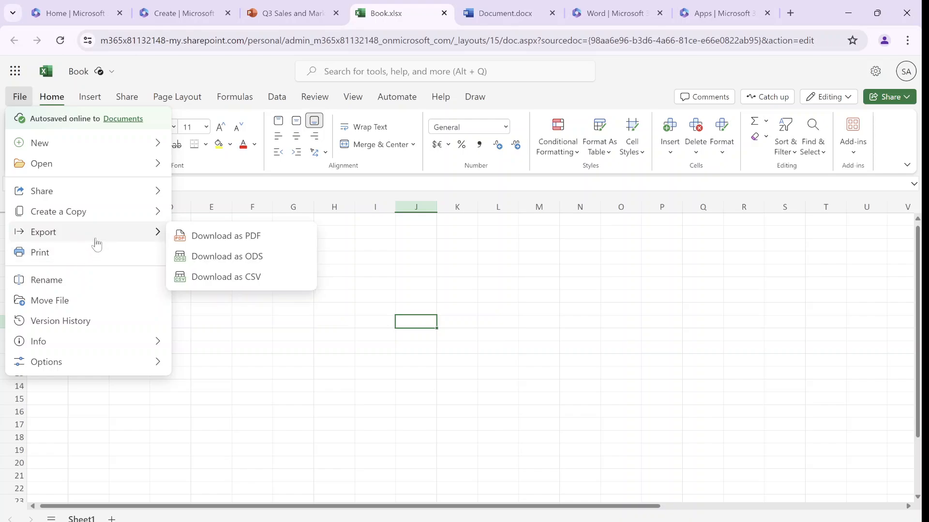
mouse_move(226, 276)
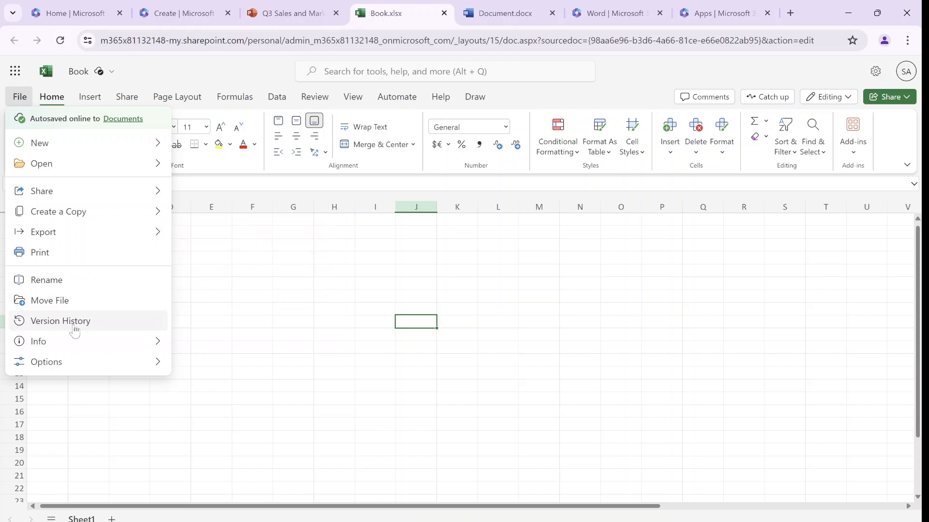
click(45, 361)
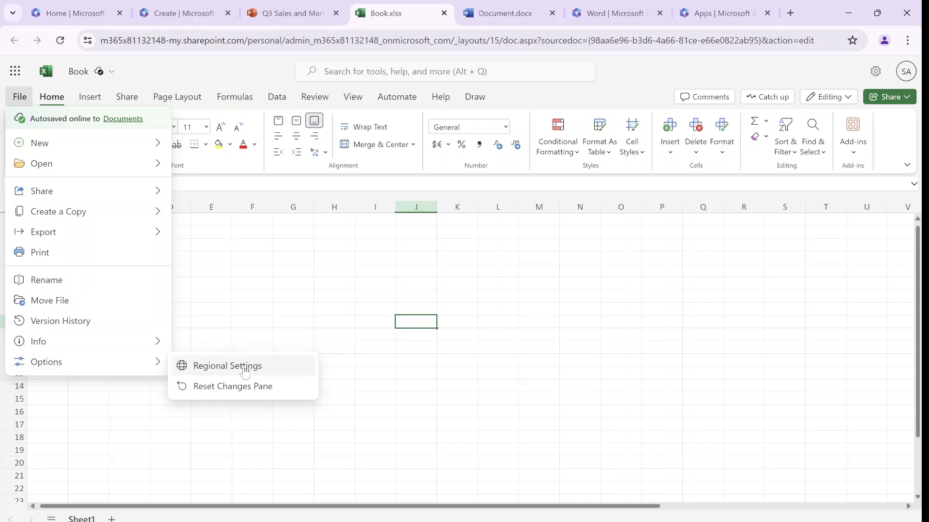
mouse_move(275, 379)
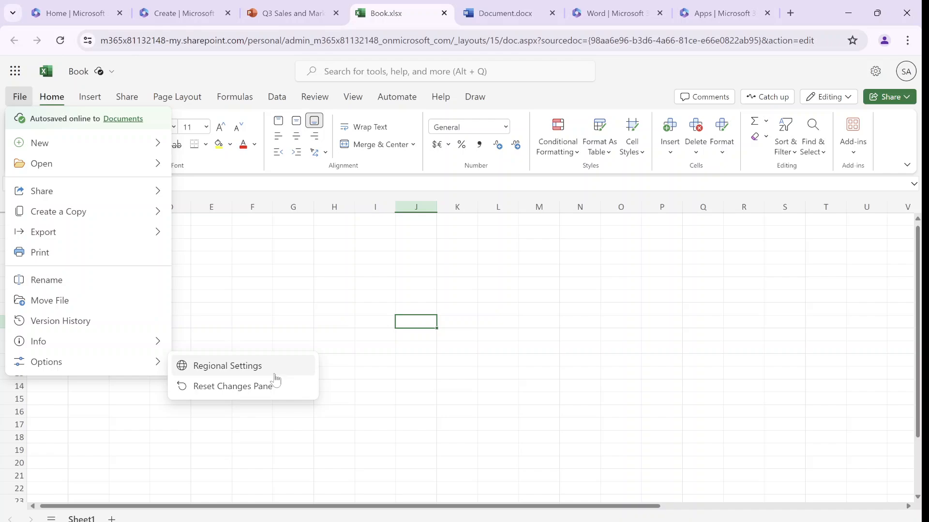
mouse_move(253, 372)
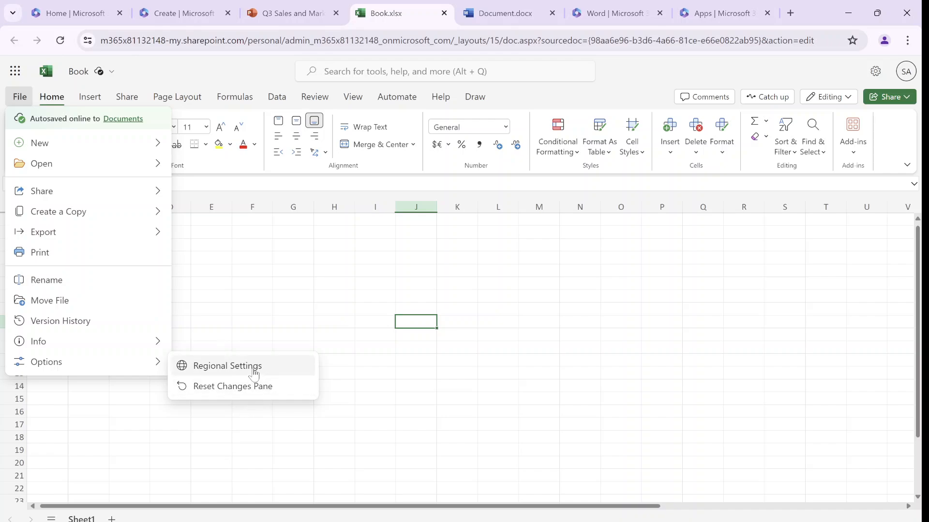
Step: View the regional format setting, English (United States), and cancel without changes
click(227, 366)
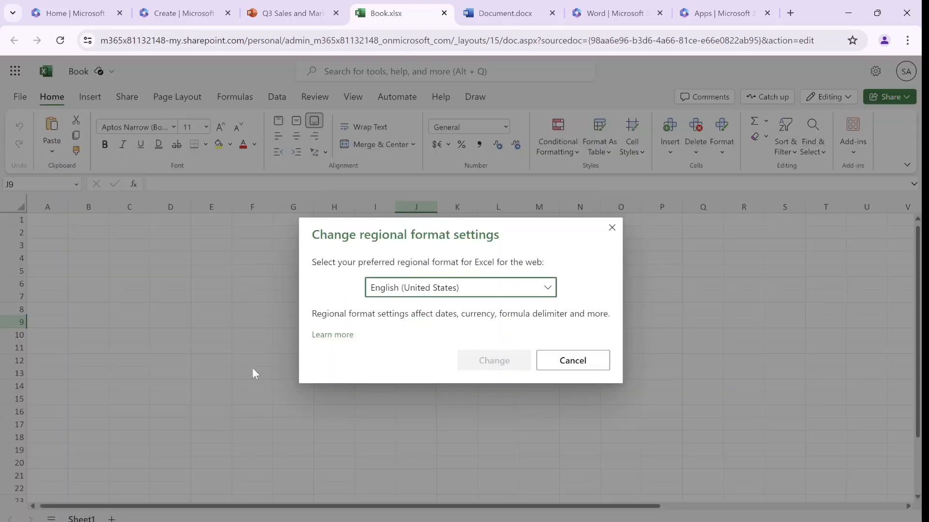
mouse_move(527, 298)
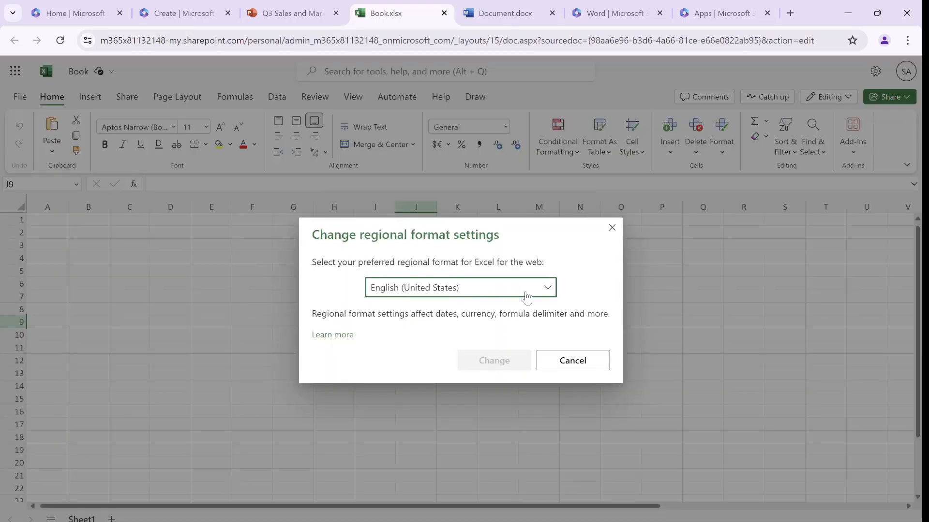
click(460, 287)
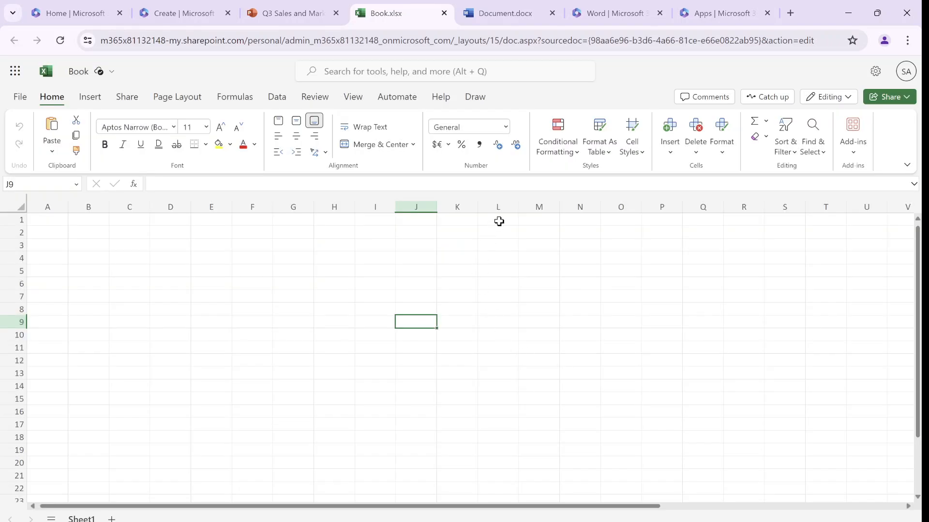
Step: Switch to the Q3 Sales and Marketing Expense Report Audit deck and show its file details
click(290, 13)
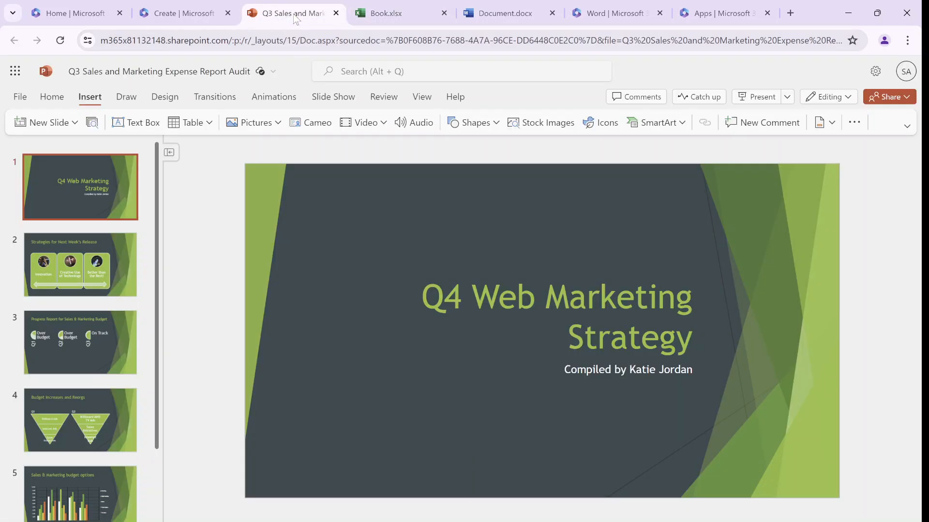
mouse_move(105, 140)
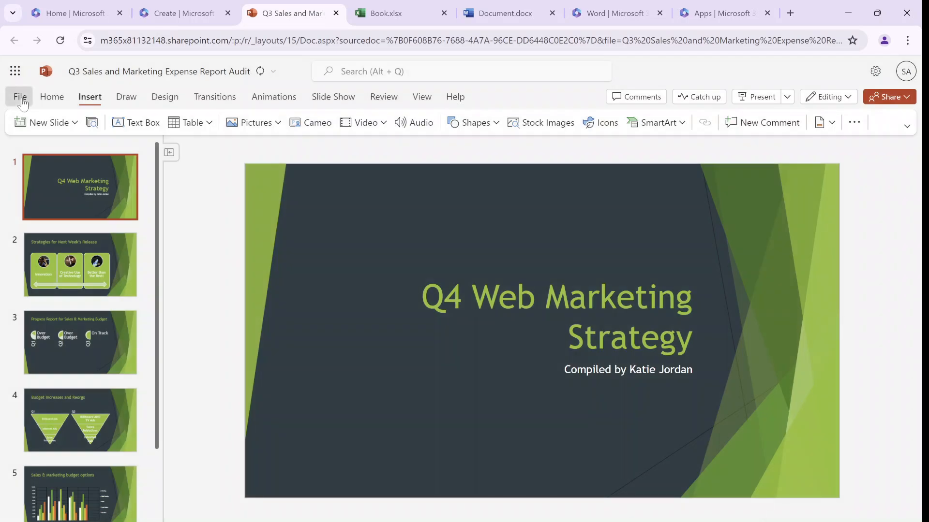
click(19, 96)
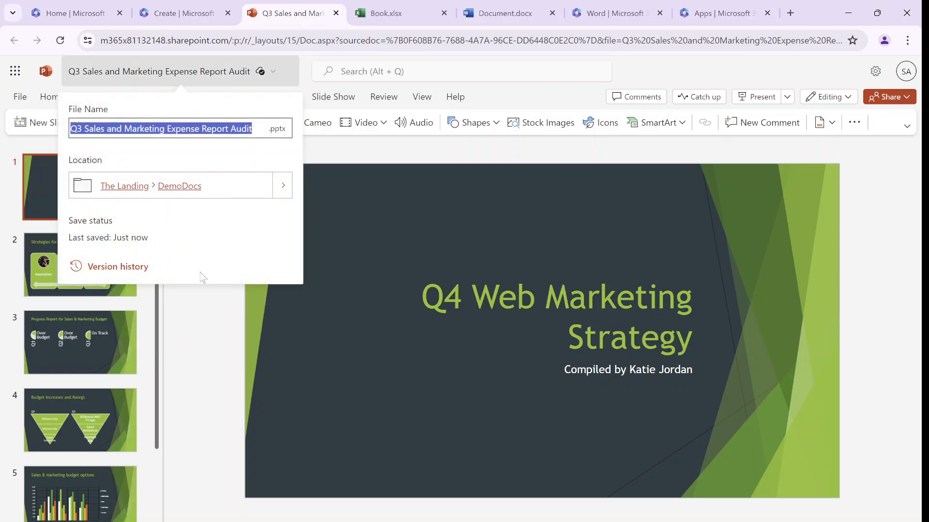
mouse_move(314, 323)
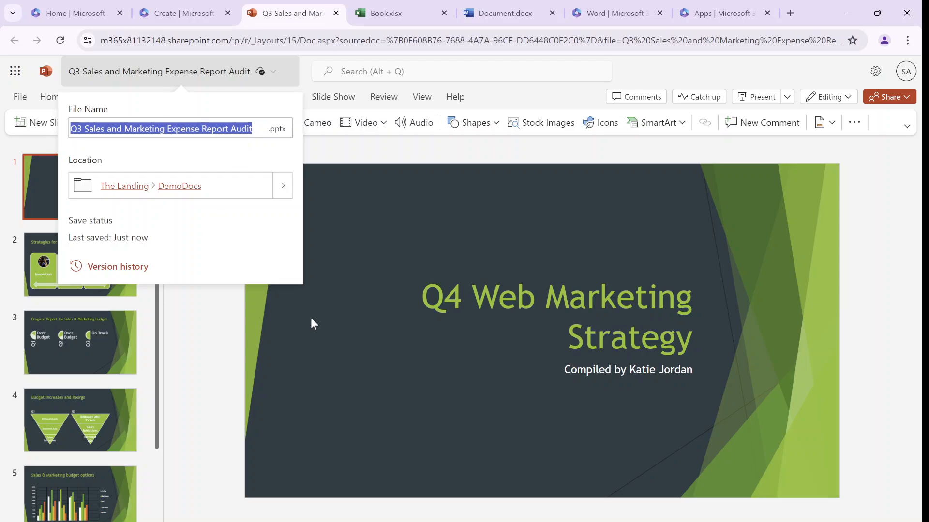
Step: Open the presentation's Info properties showing the DemoDocs location, session ID and build number
click(20, 97)
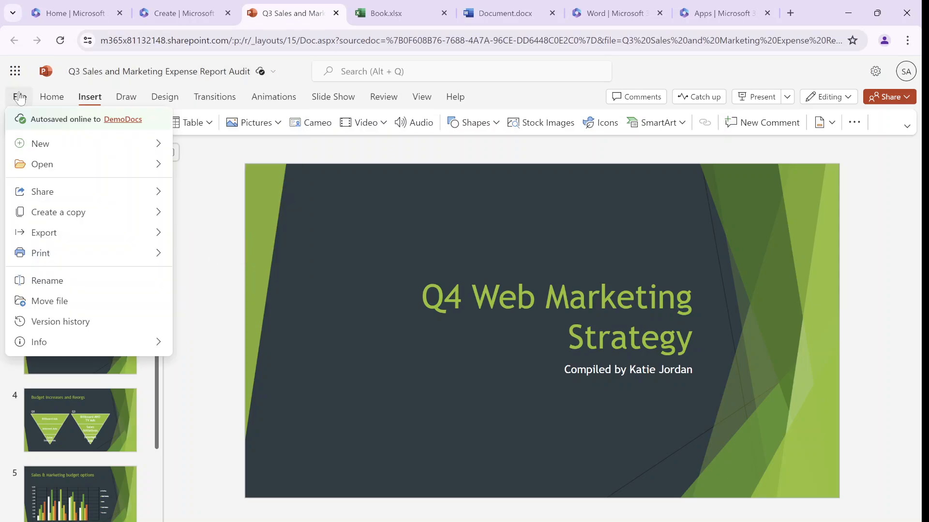
mouse_move(61, 322)
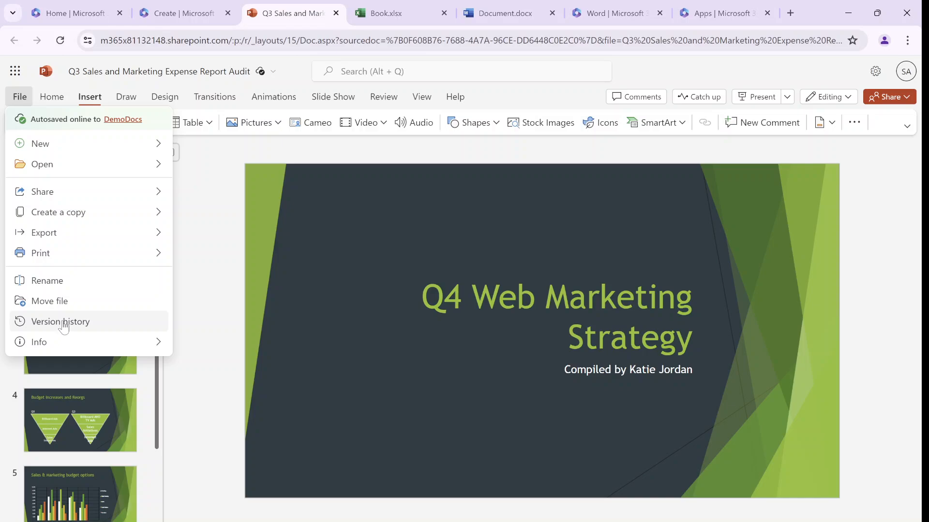
mouse_move(39, 342)
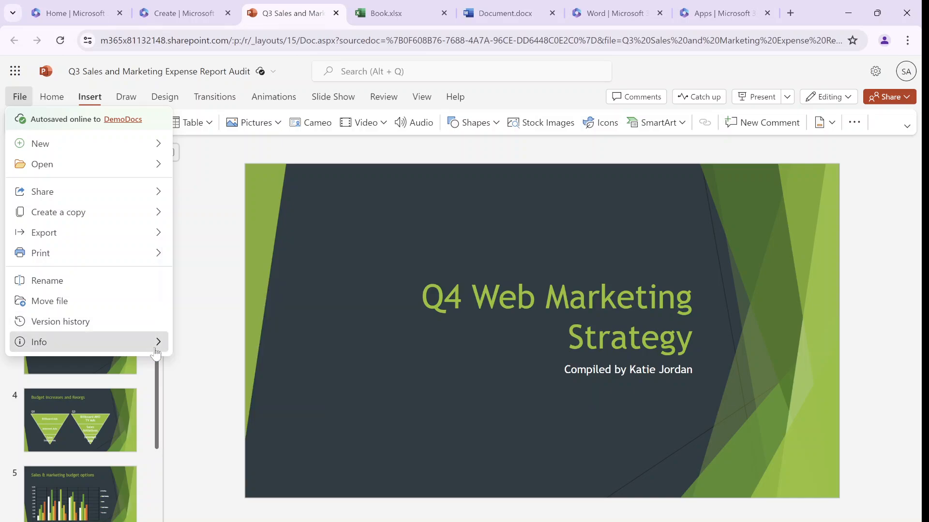
click(40, 342)
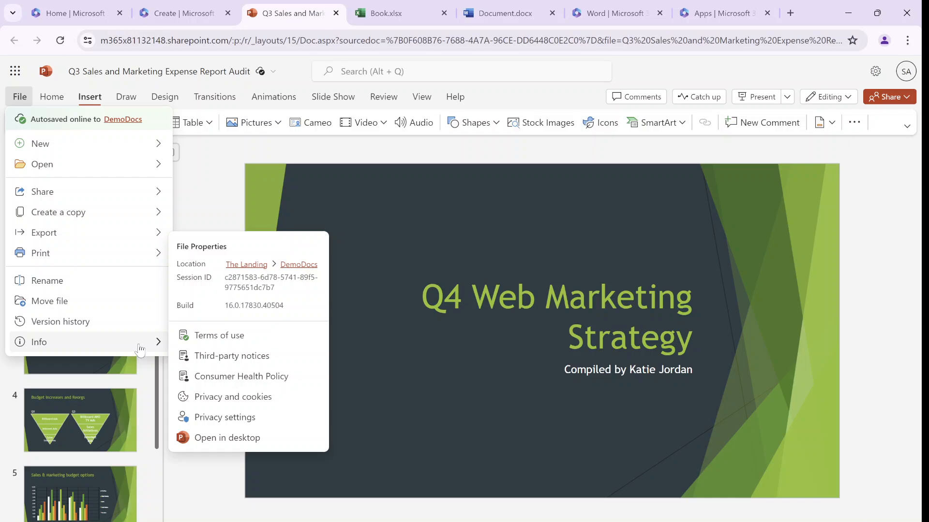
mouse_move(227, 323)
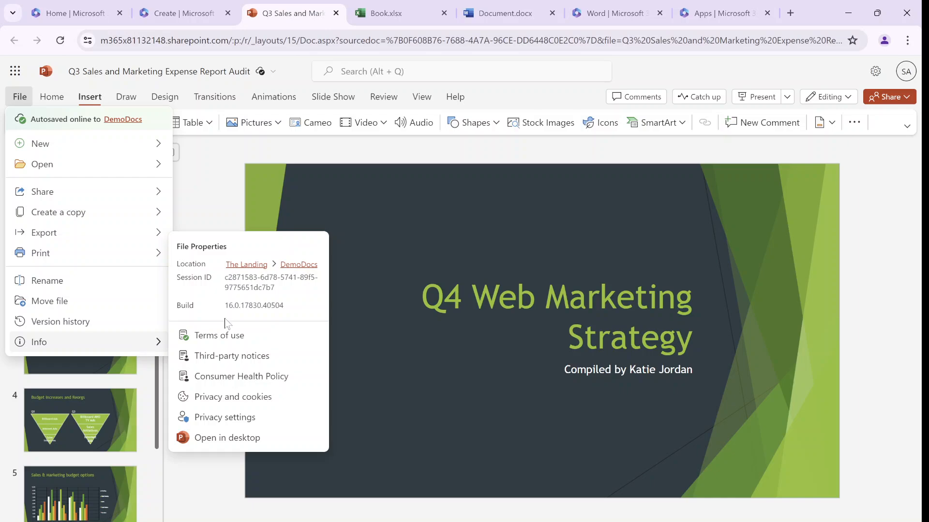
mouse_move(261, 361)
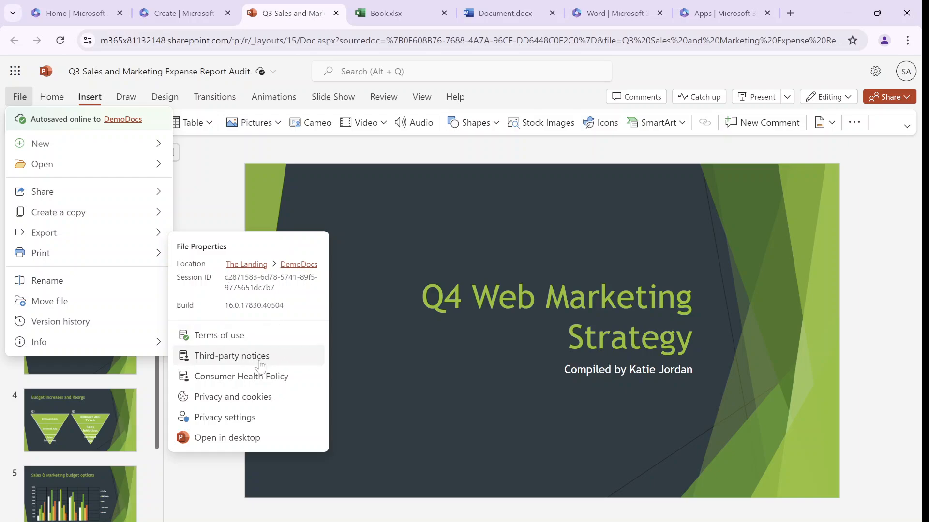